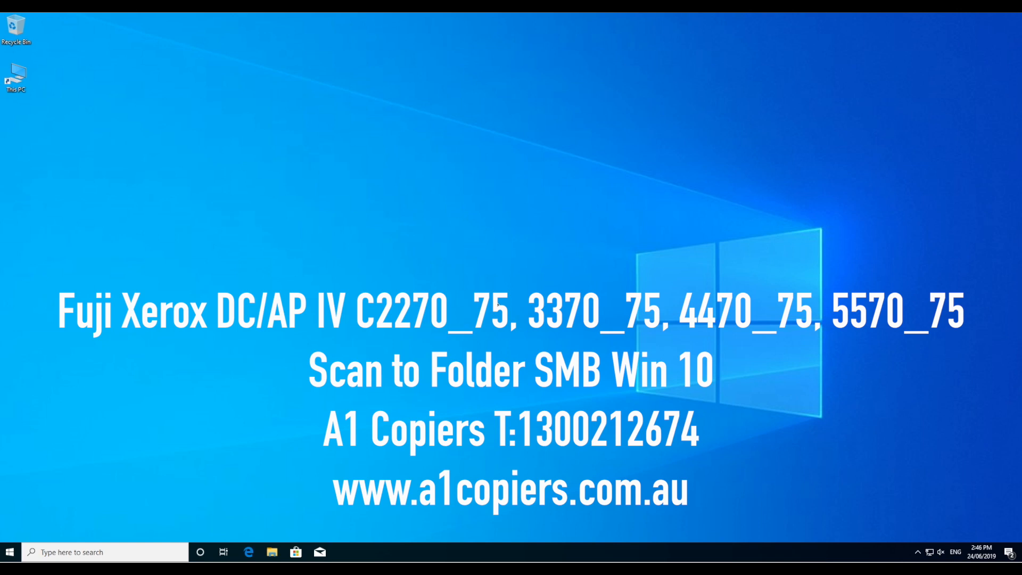
mouse_move(436, 285)
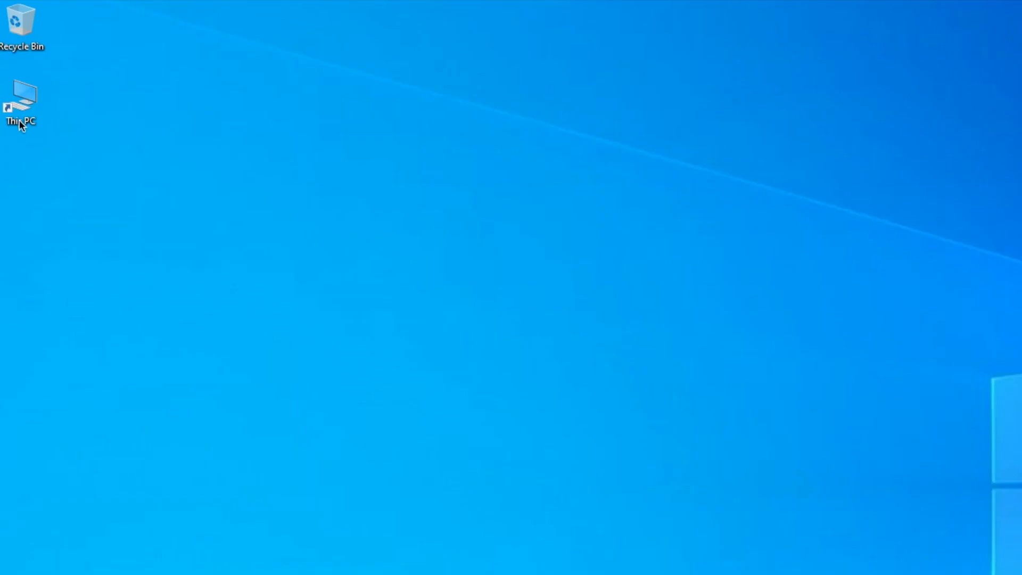
Step: Choose Manage from the This PC right-click menu on the desktop
right_click(23, 104)
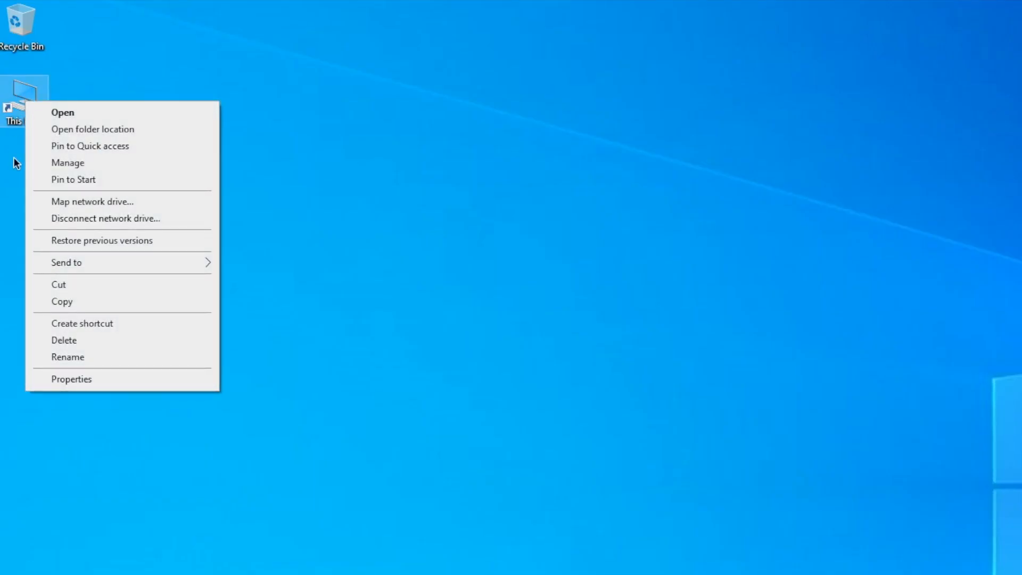
left_click(580, 194)
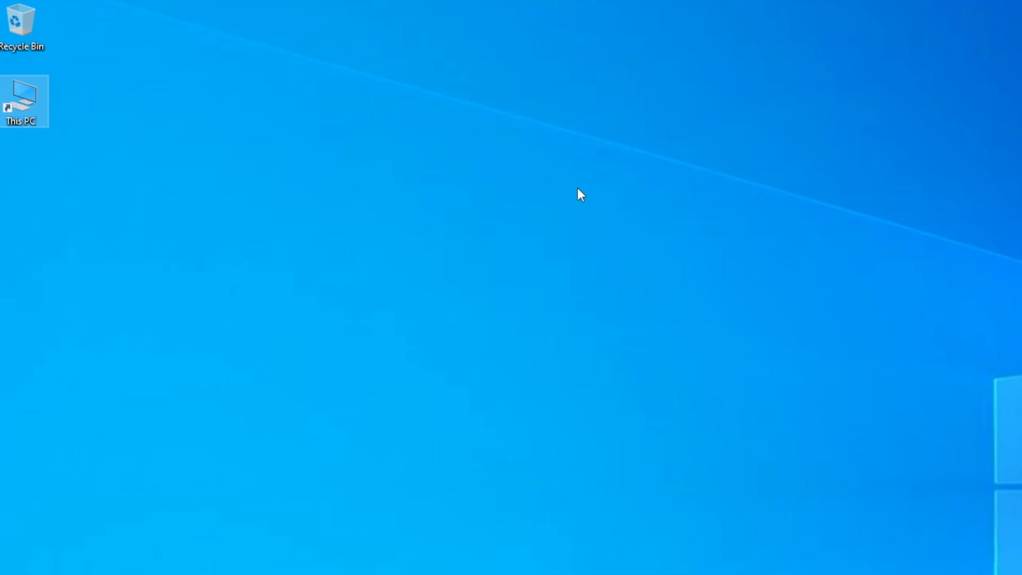
mouse_move(548, 220)
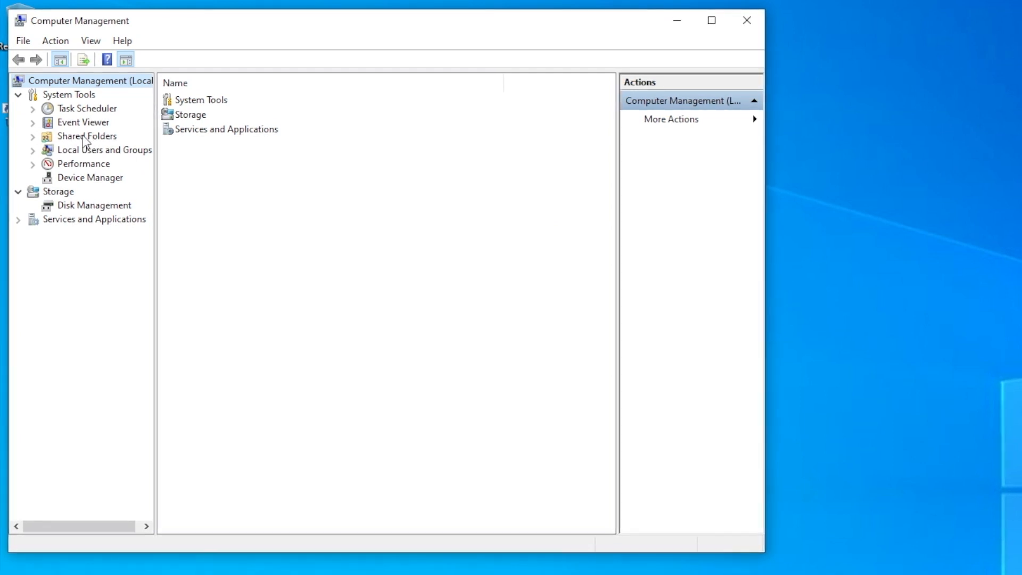
Step: Create the local user 'scanner' with a password under Local Users and Groups > Users
left_click(104, 149)
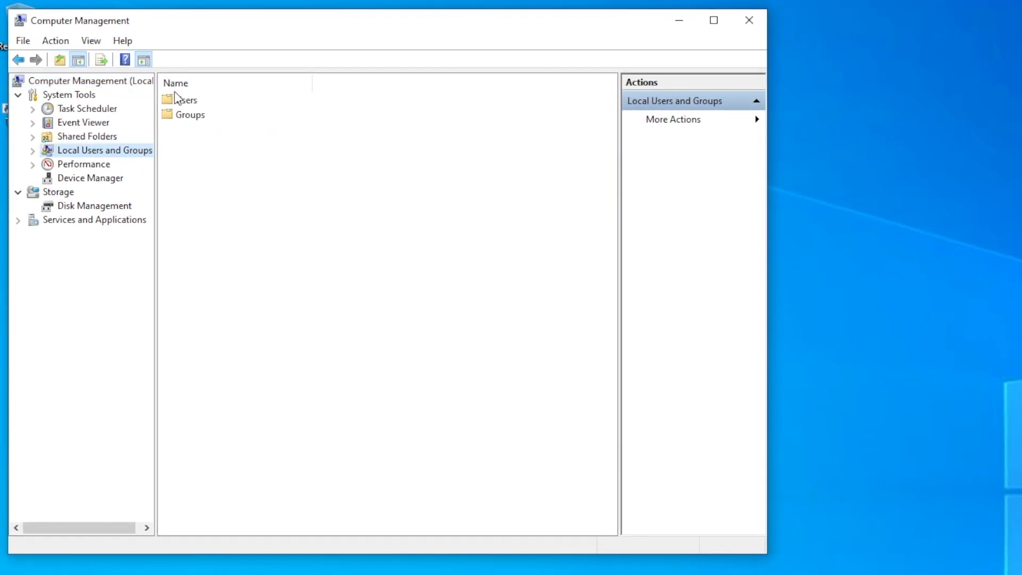
left_click(185, 100)
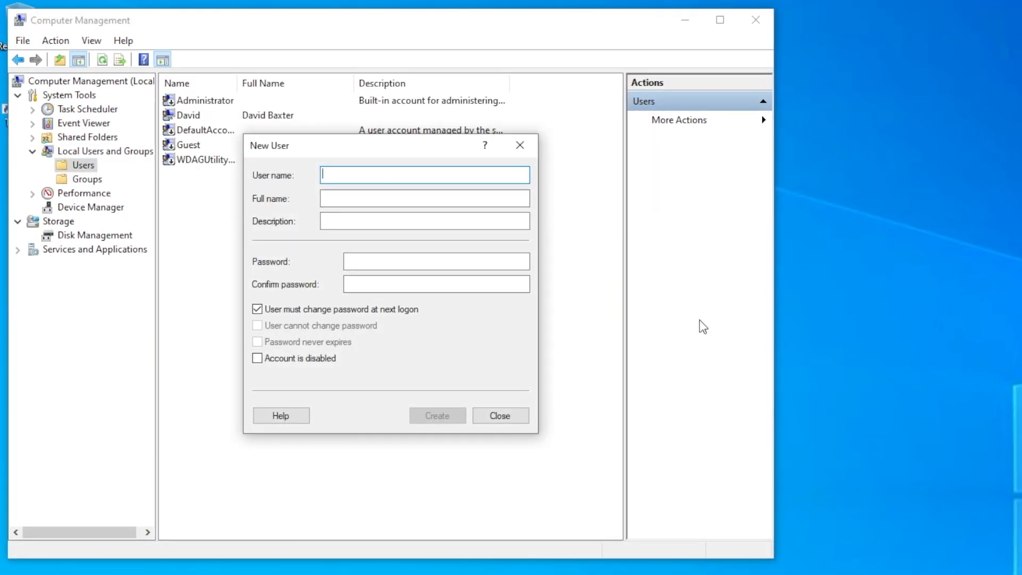
type("scanner")
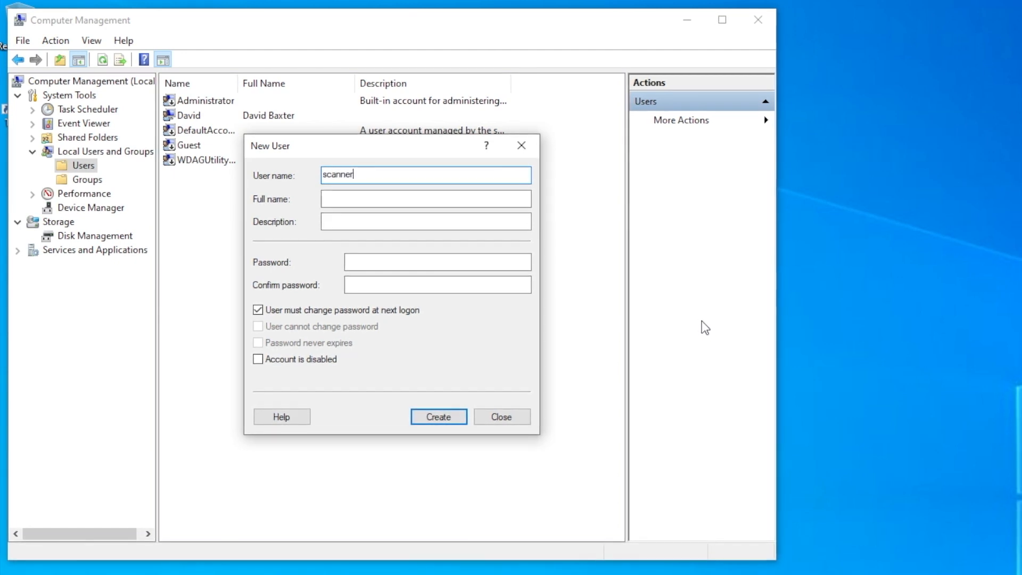
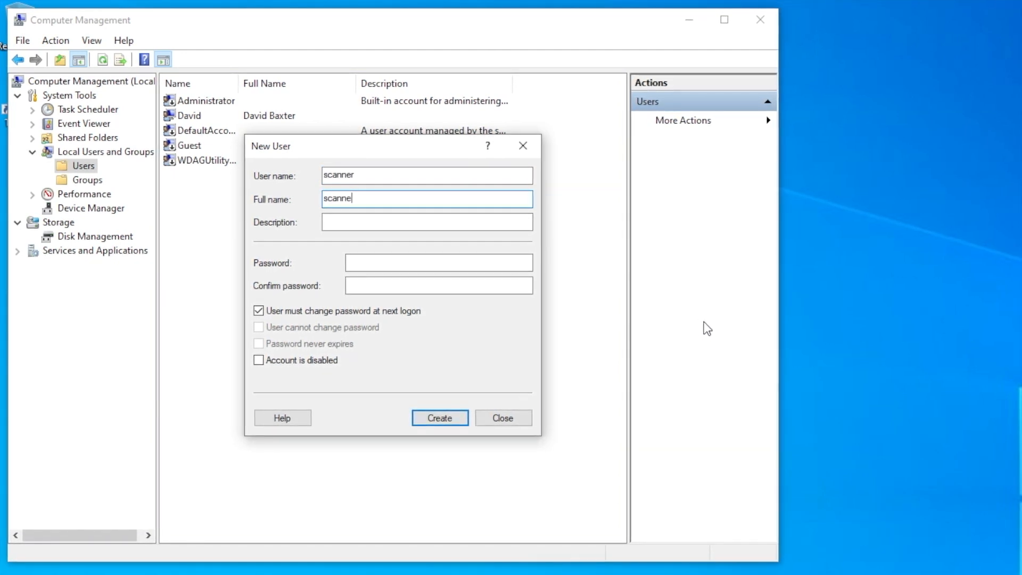
left_click(439, 262)
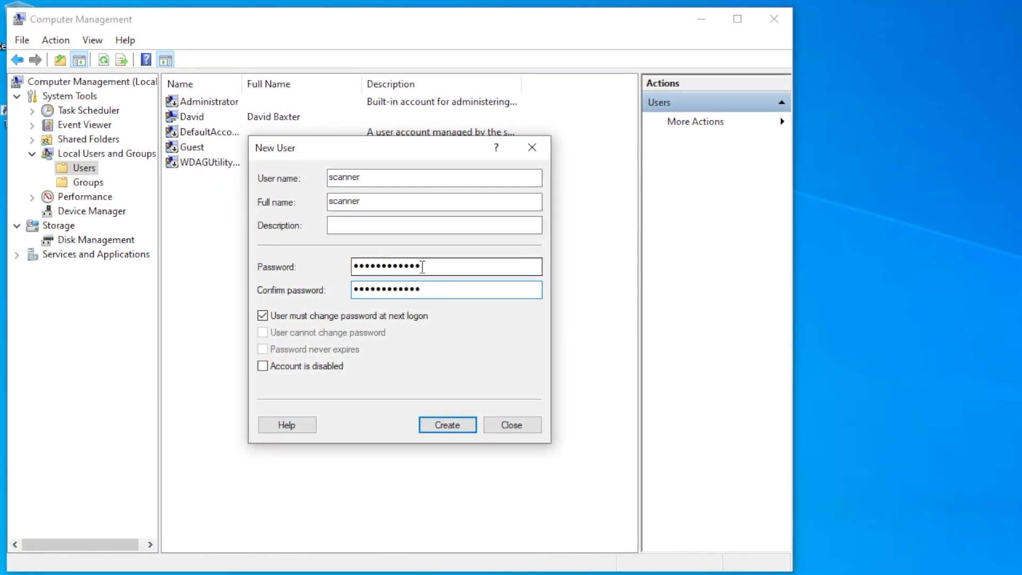
left_click(447, 424)
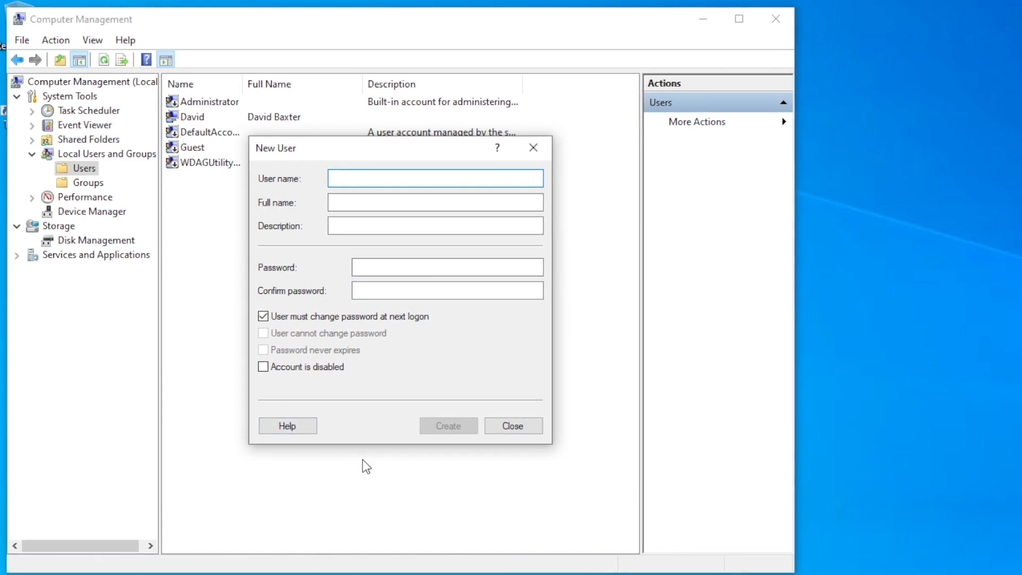
left_click(513, 425)
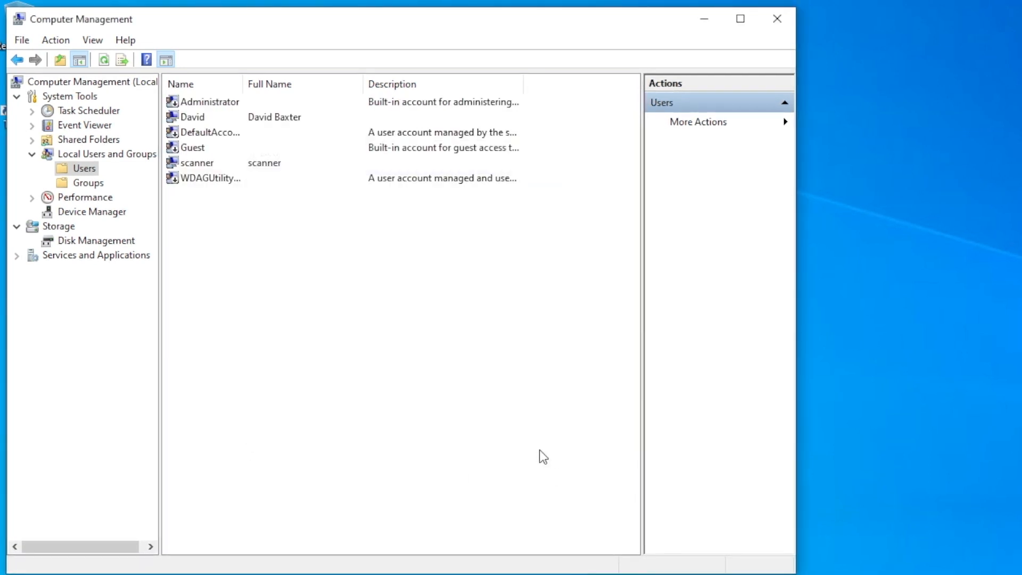
mouse_move(191, 167)
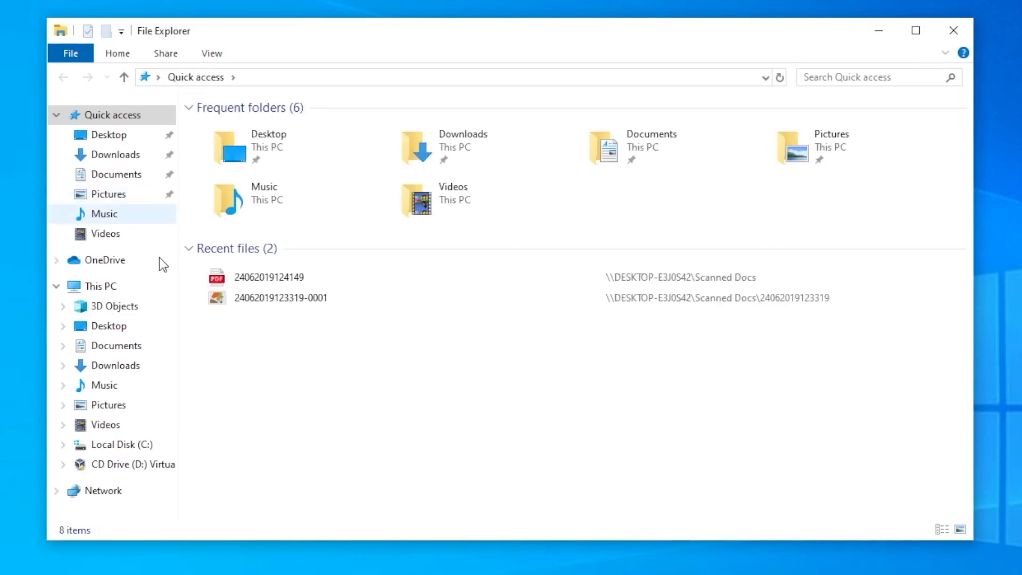
Step: Create a 'Scanned Docs' folder in Documents and open it
left_click(116, 174)
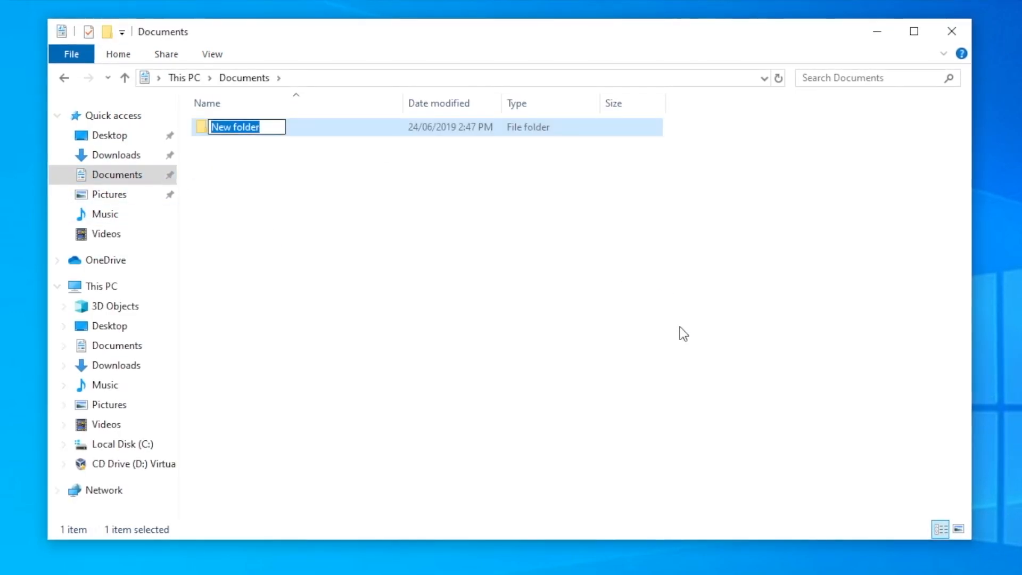
type("Scanned")
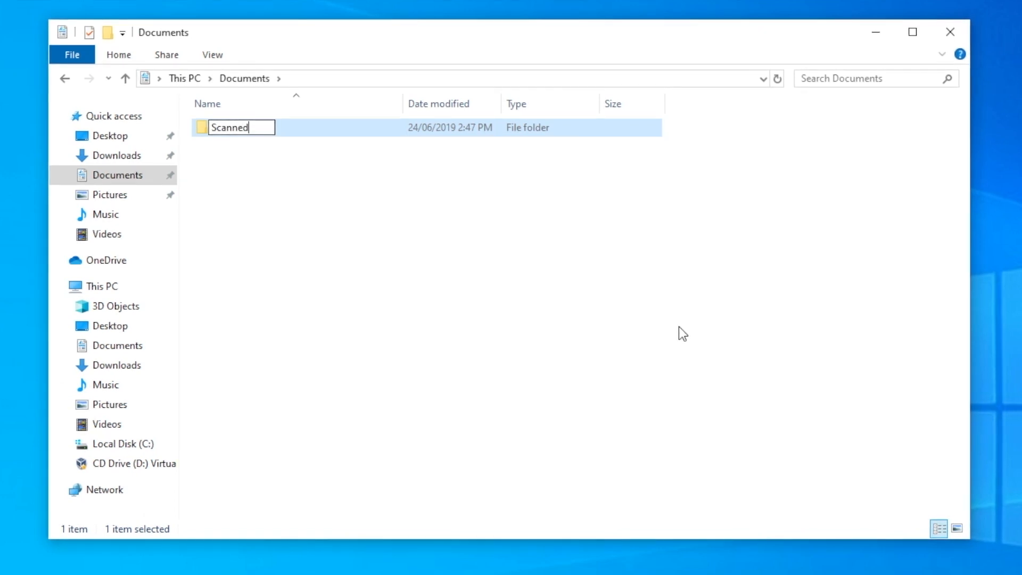
type("Docs")
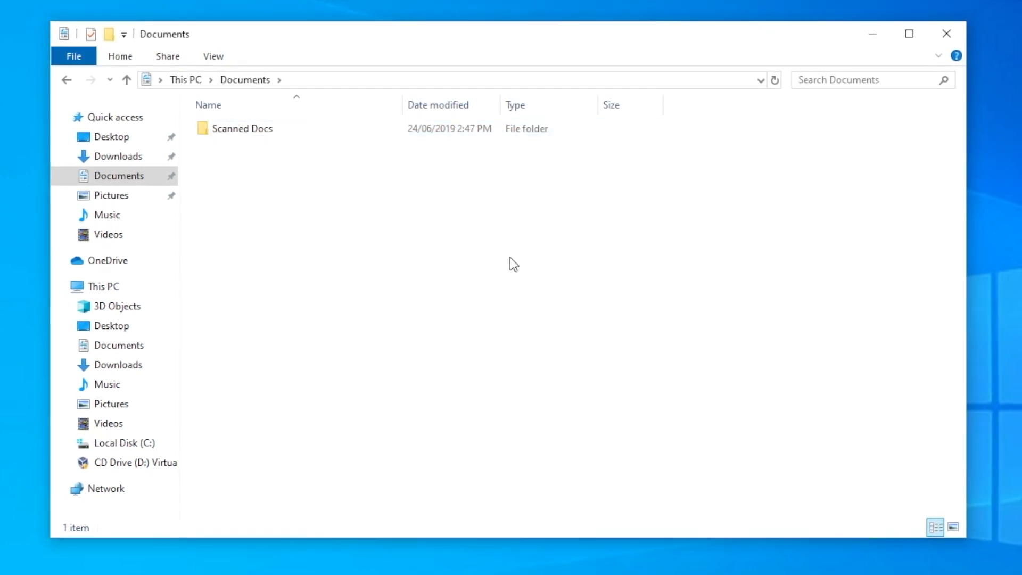
left_click(242, 128)
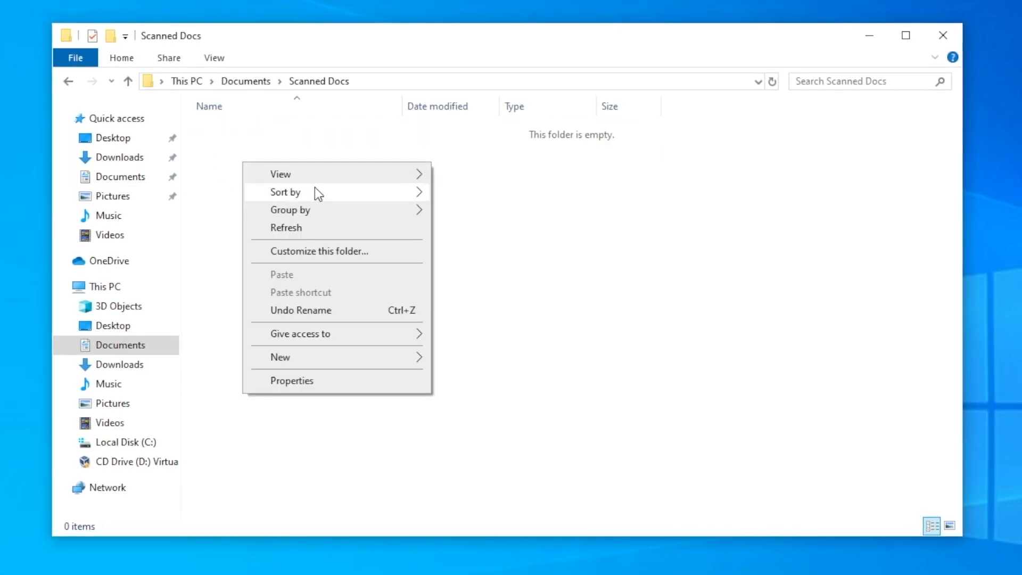
Step: Add subfolders Bob, Jane and Mary inside Scanned Docs
left_click(280, 356)
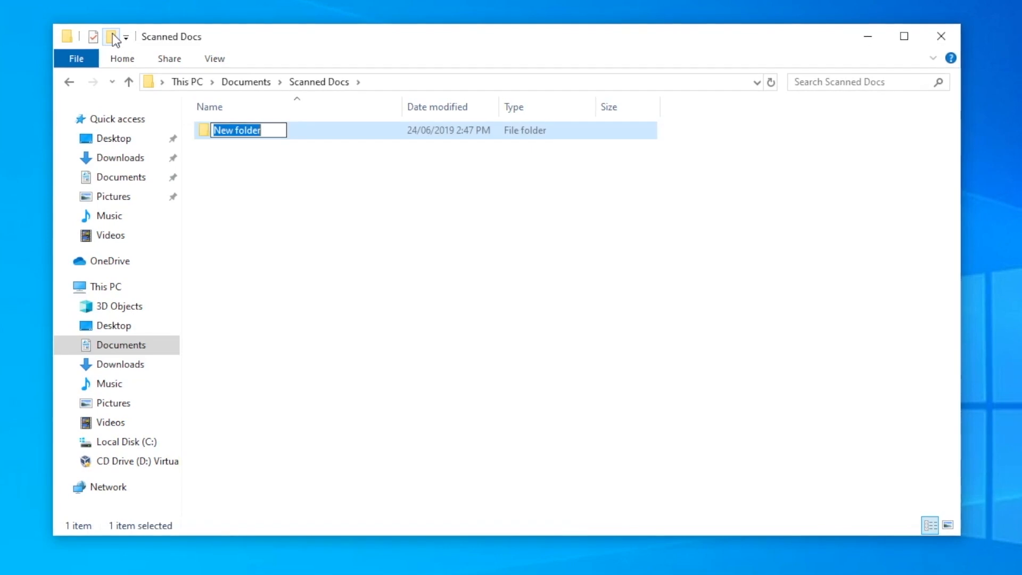
type("Bob")
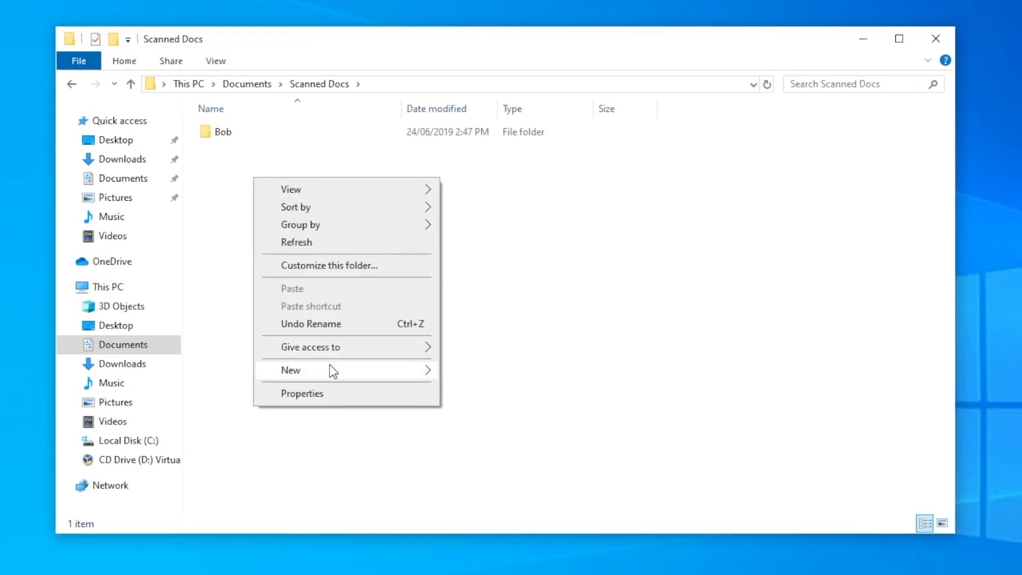
left_click(291, 370)
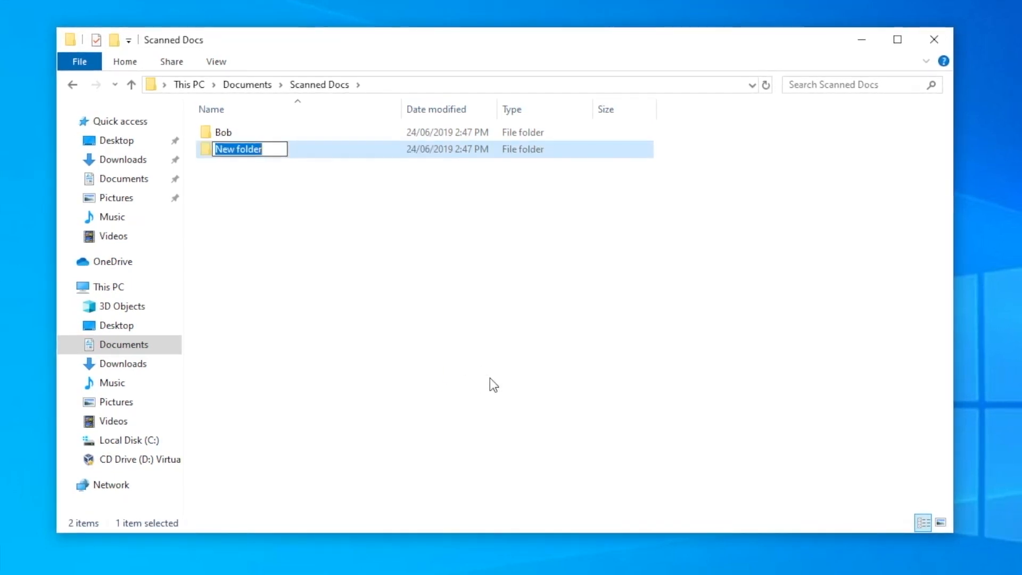
type("Mary")
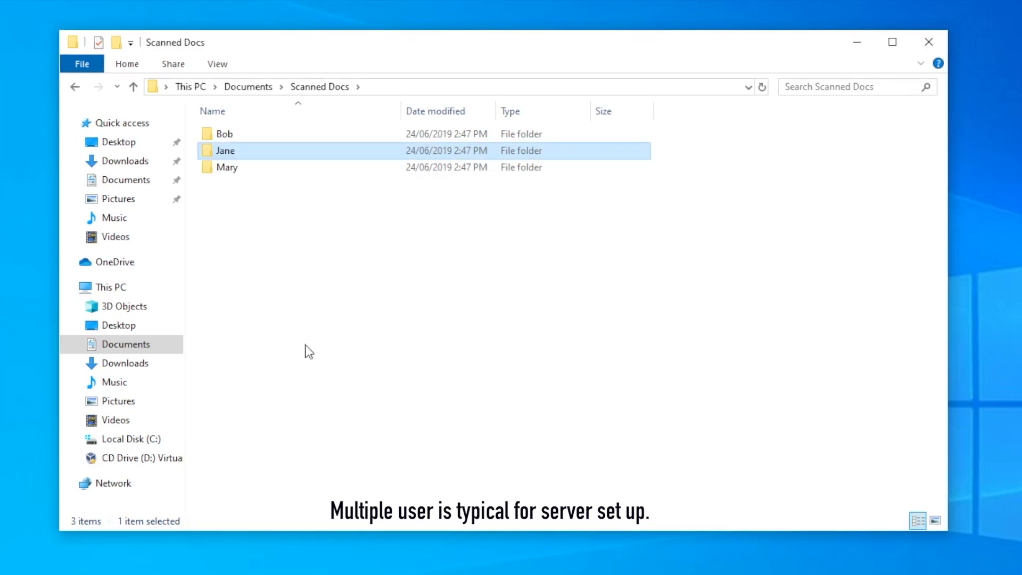
Step: Turn on SMB 1.0/CIFS File Sharing Support in Windows Features, then close Control Panel
left_click(928, 41)
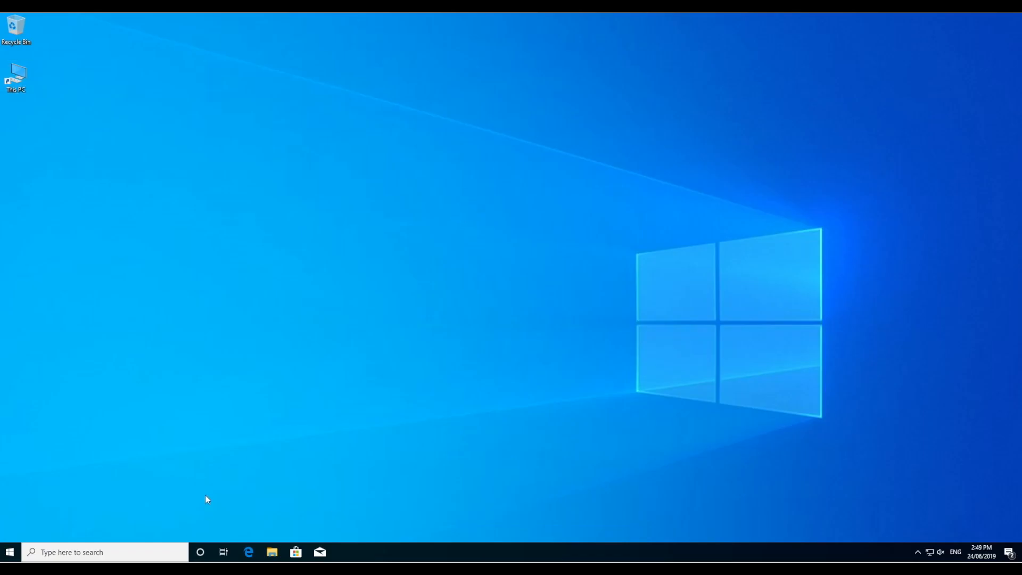
type("c")
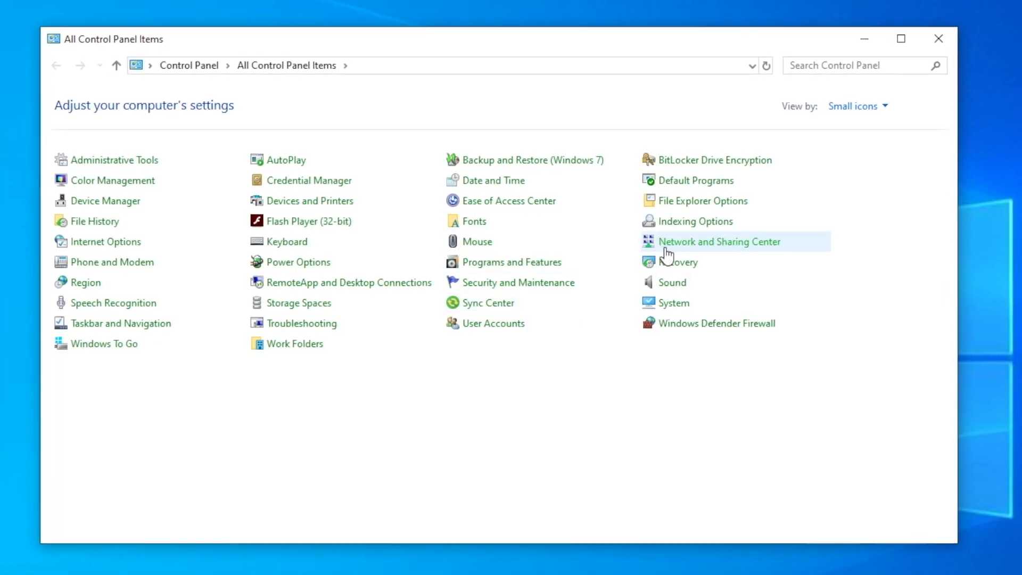
mouse_move(513, 261)
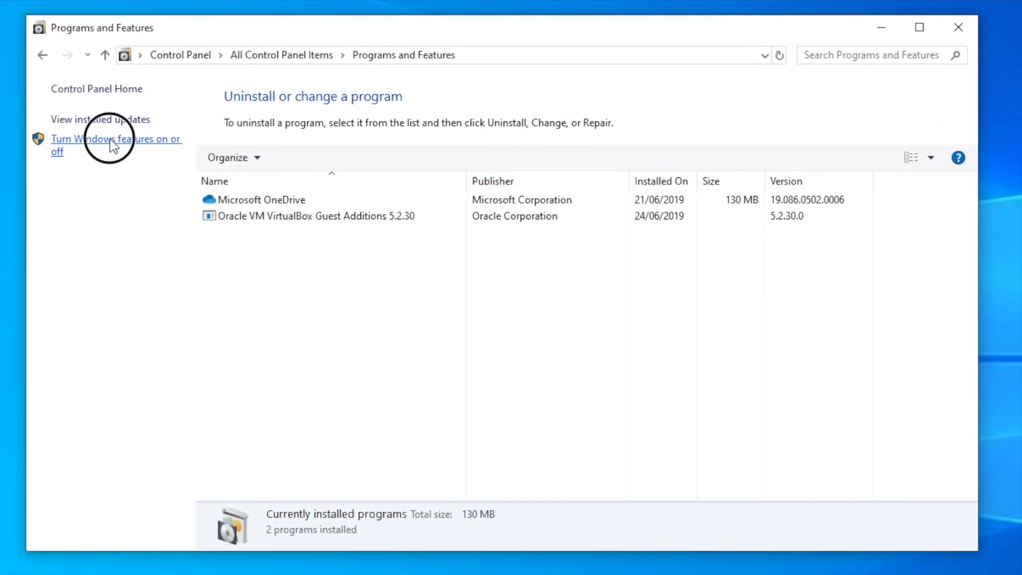
left_click(116, 138)
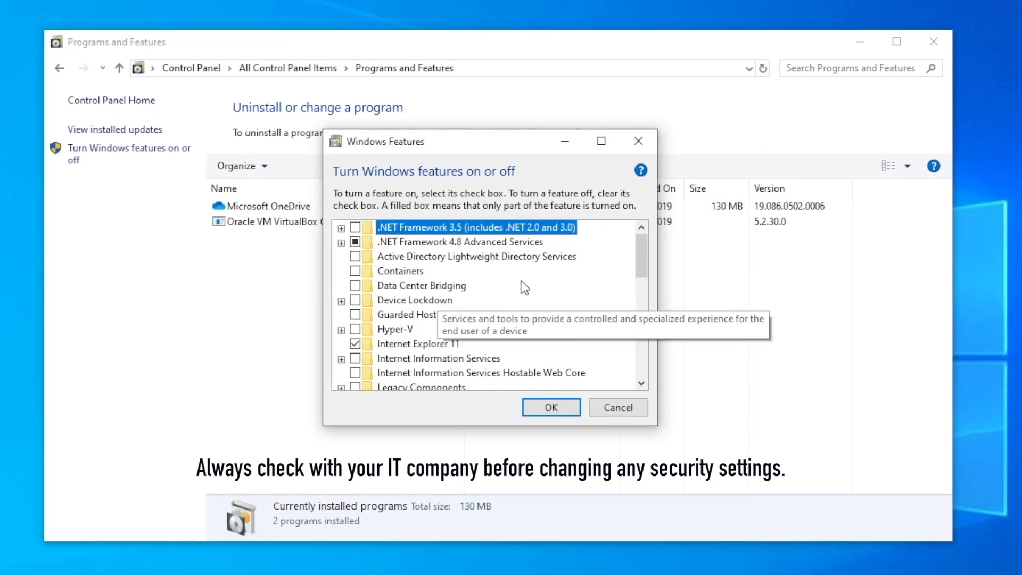
scroll("down", 3)
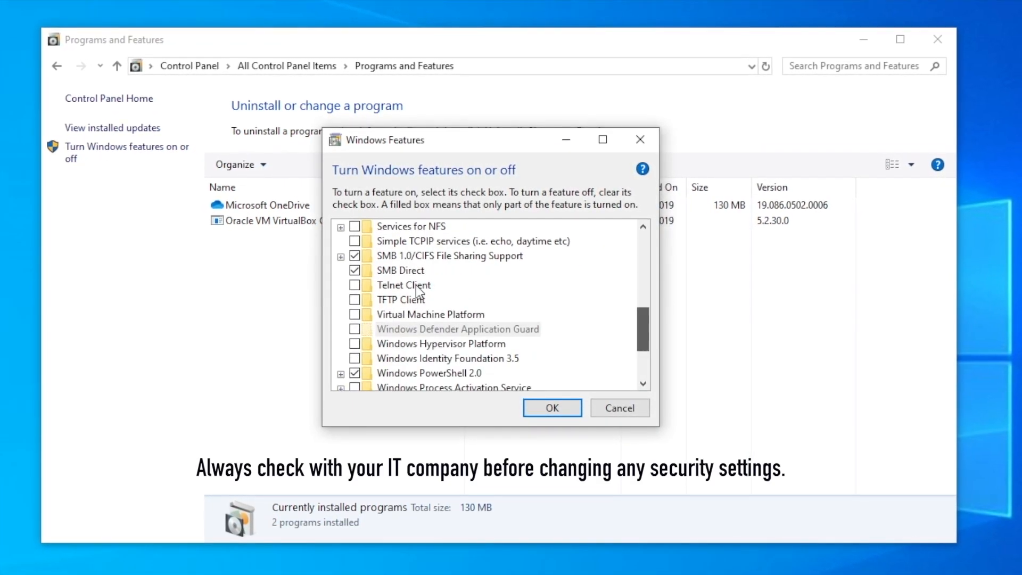
left_click(340, 256)
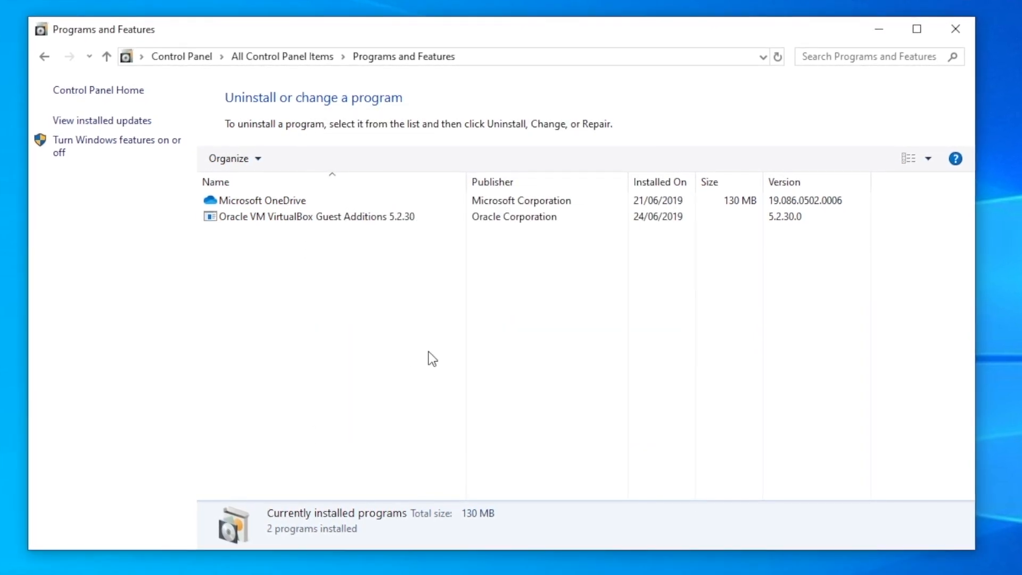
left_click(282, 55)
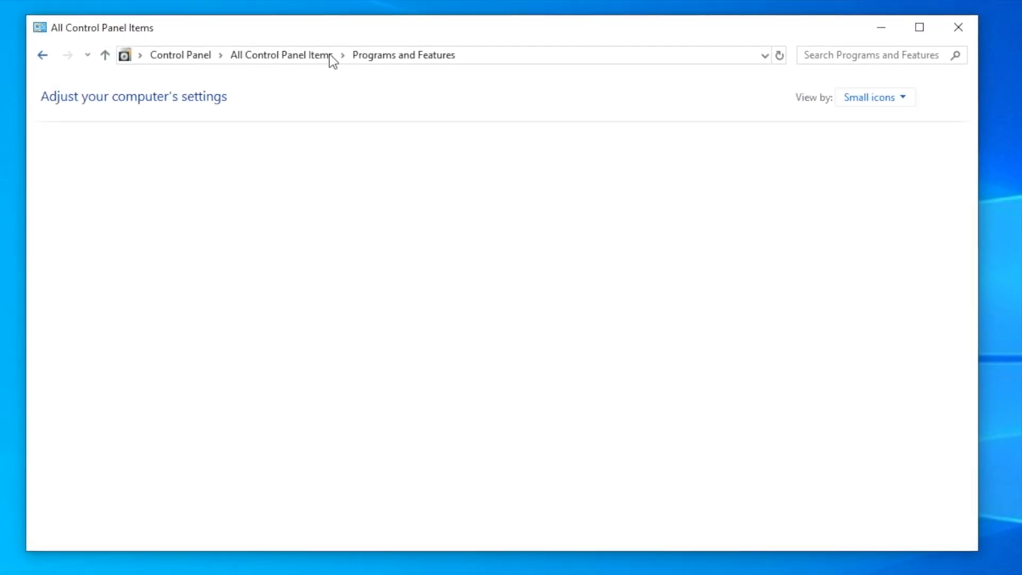
left_click(957, 28)
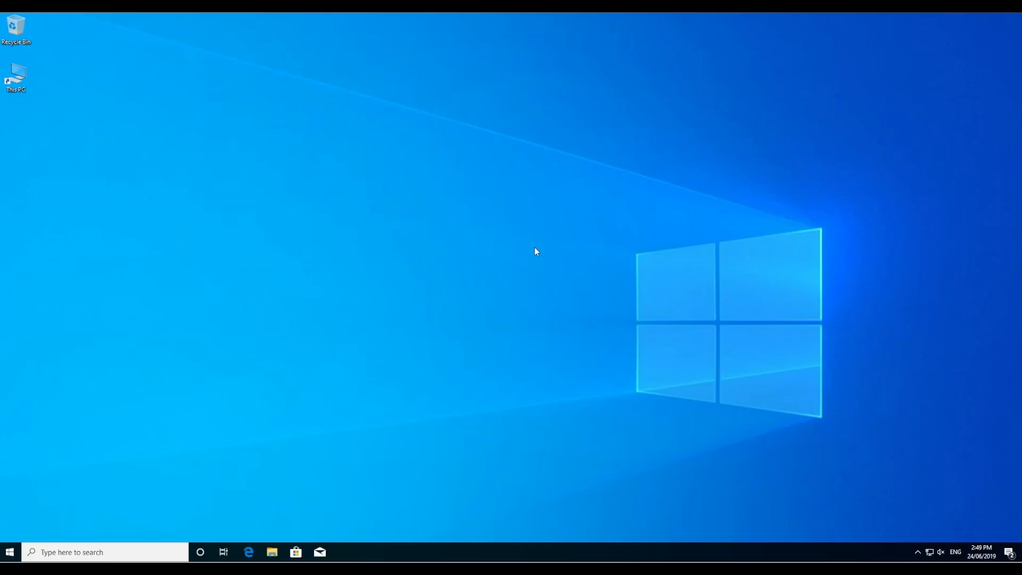
mouse_move(467, 219)
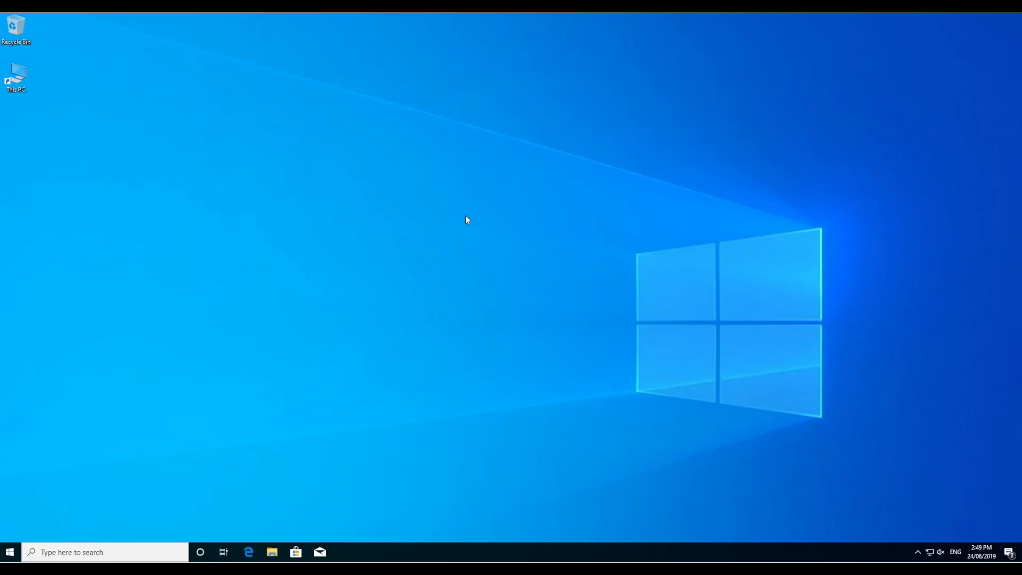
mouse_move(528, 283)
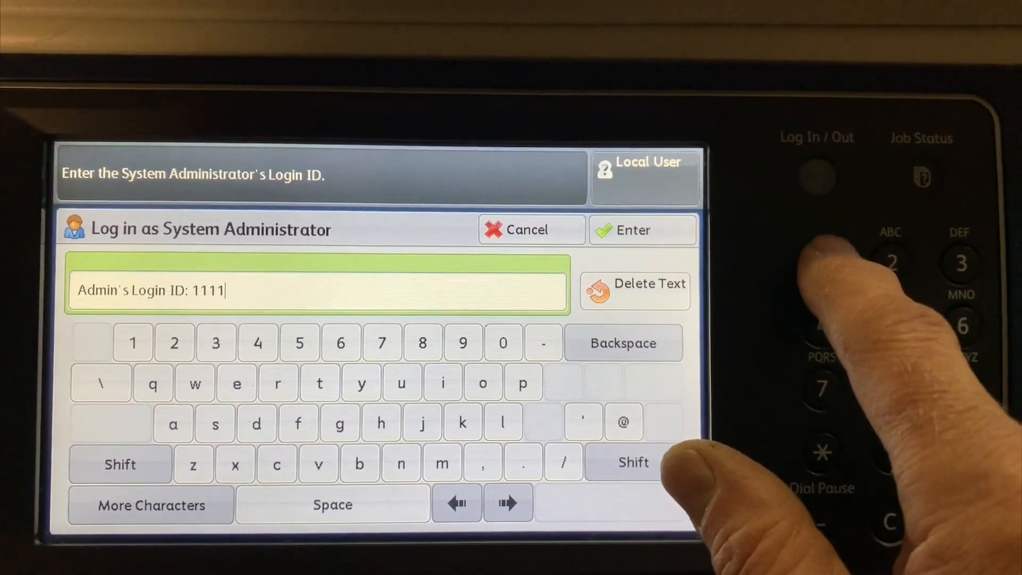
Step: Sign in as system administrator, start Scan to PC and browse for a network save location
left_click(641, 230)
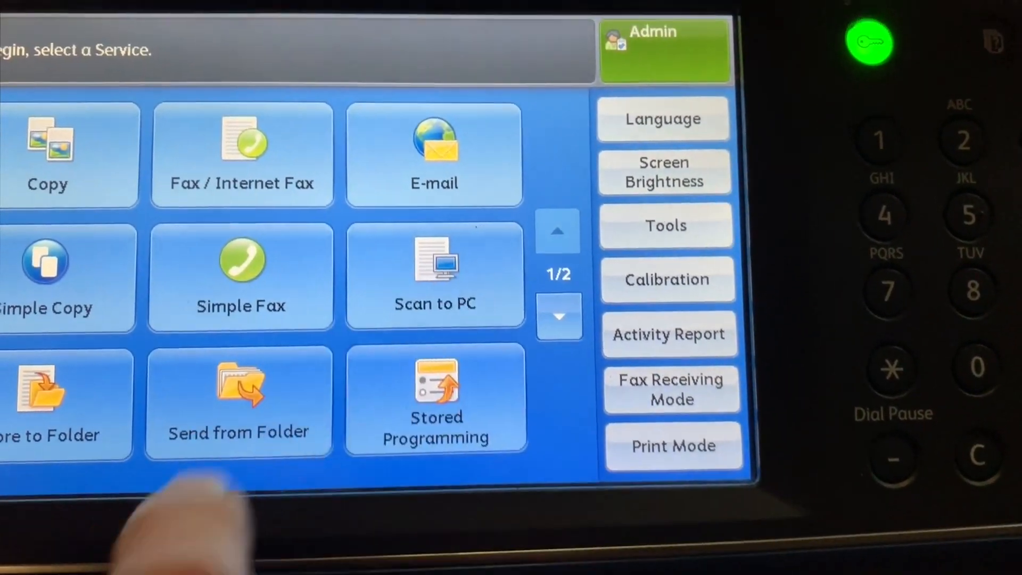
left_click(434, 267)
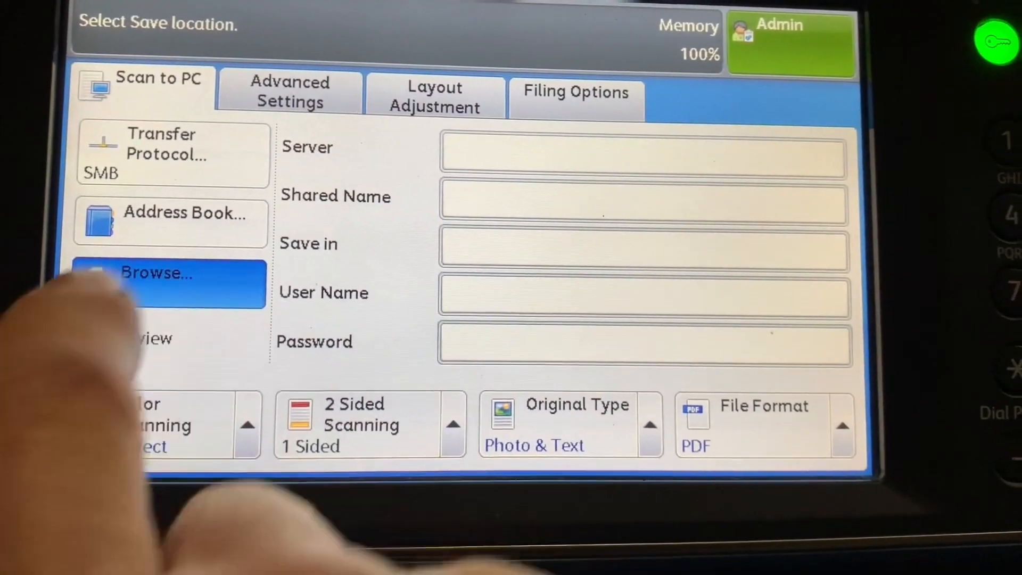
left_click(157, 283)
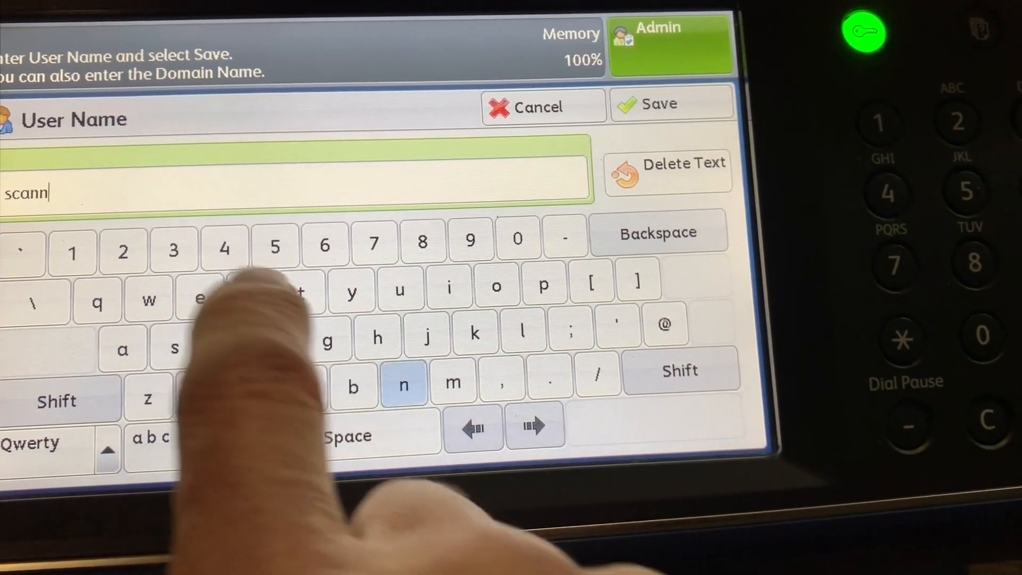
Step: Log in to the PC share as scanner and browse into Scanned Docs\Bob
left_click(672, 104)
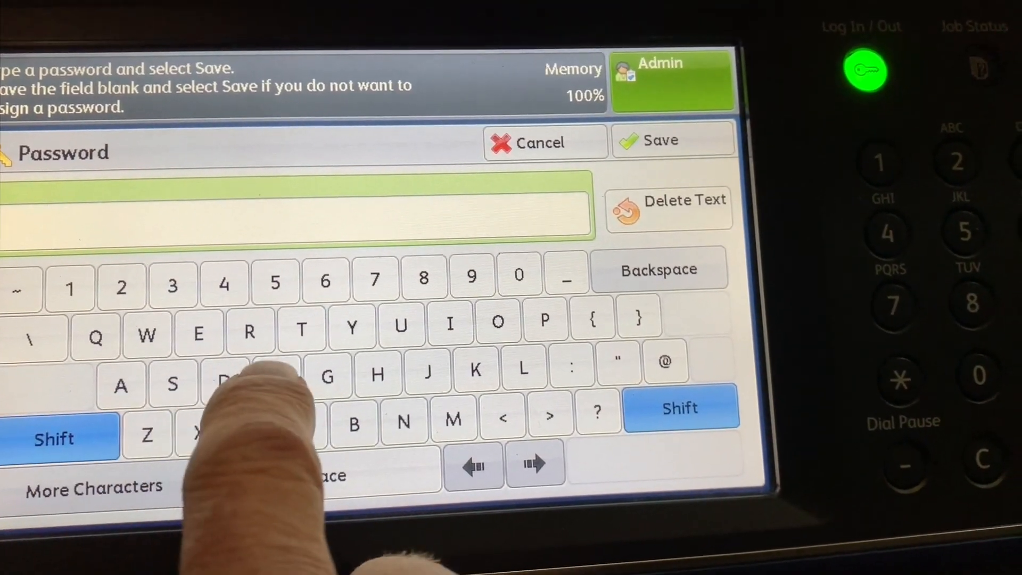
left_click(661, 140)
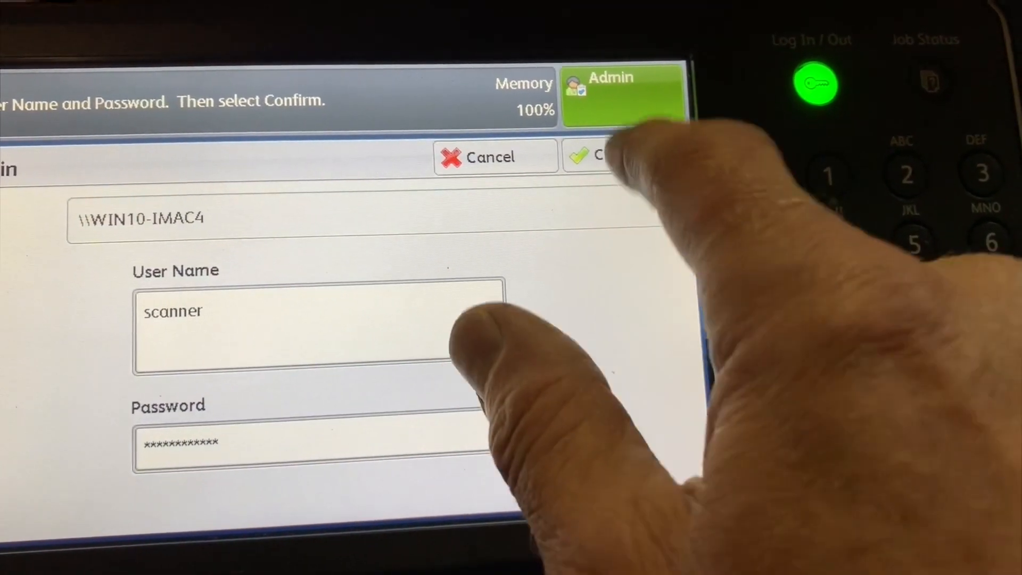
left_click(606, 156)
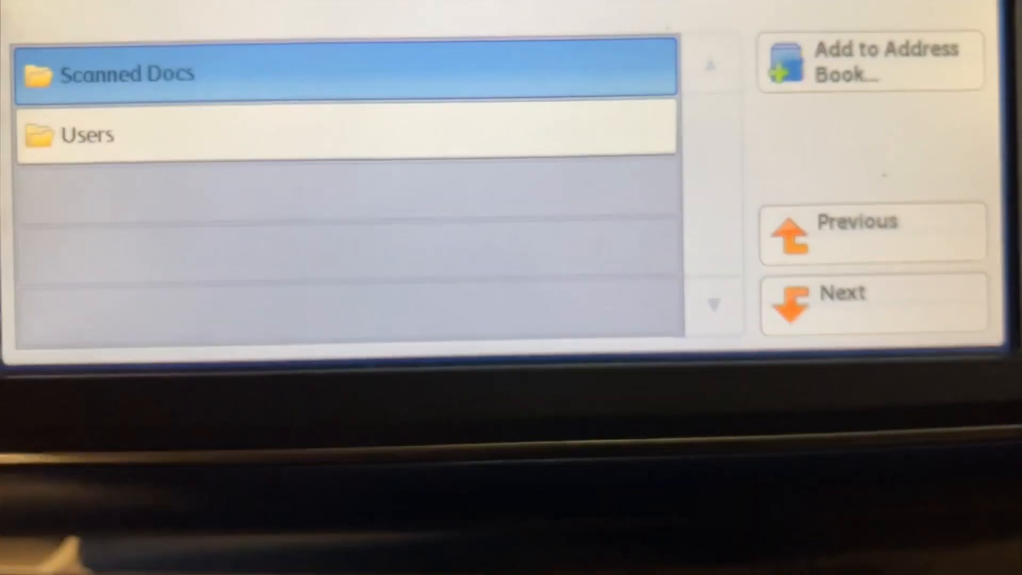
left_click(847, 307)
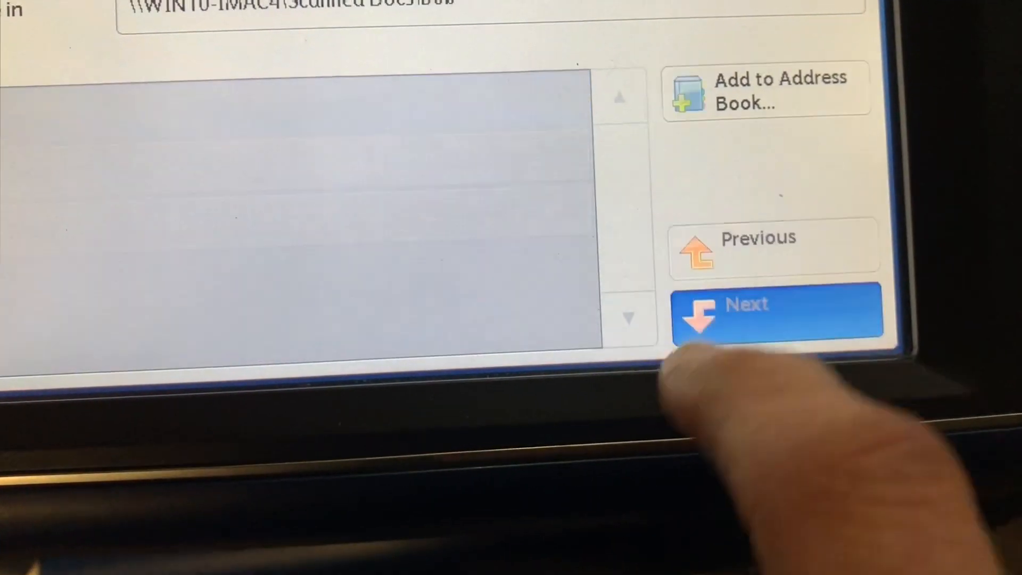
left_click(775, 310)
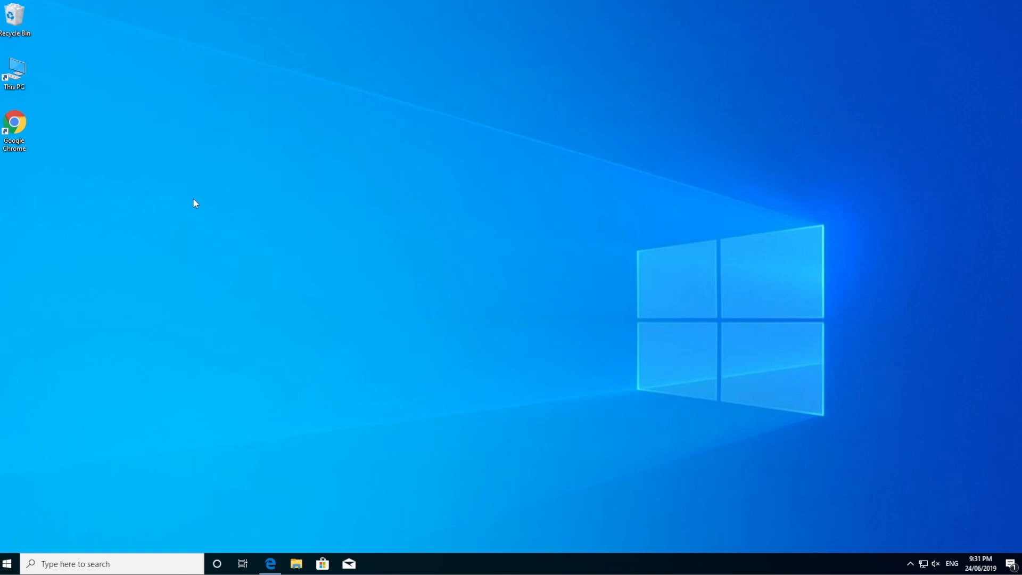
Step: Launch Google Chrome and load the printer's web page at 192.168.1.150
left_click(14, 124)
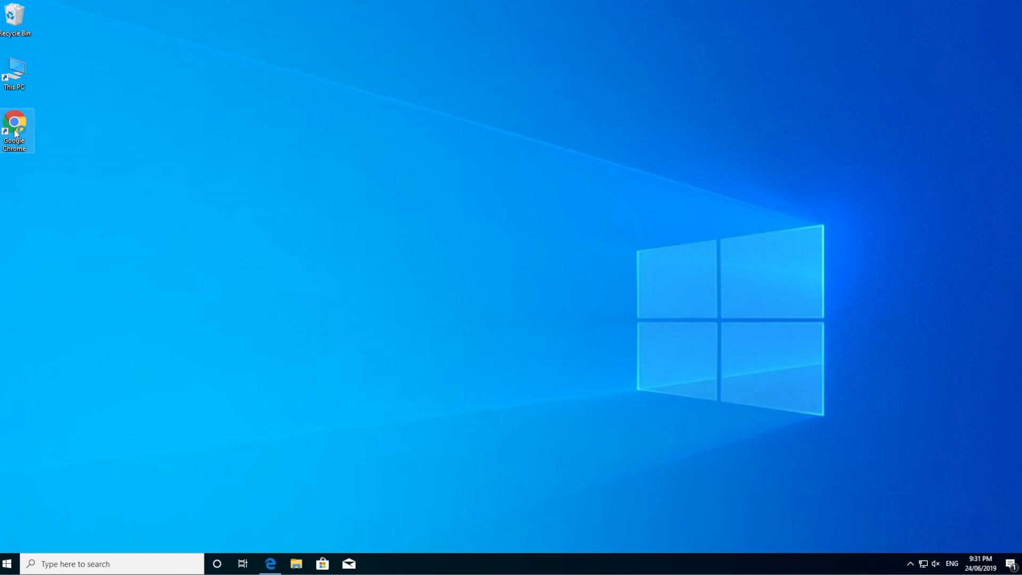
double_click(13, 127)
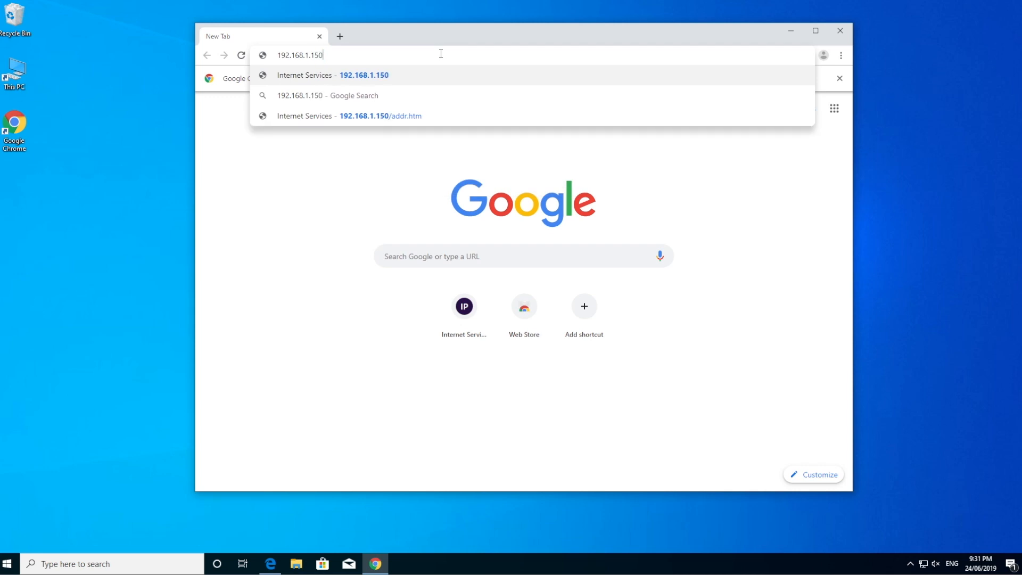
left_click(332, 75)
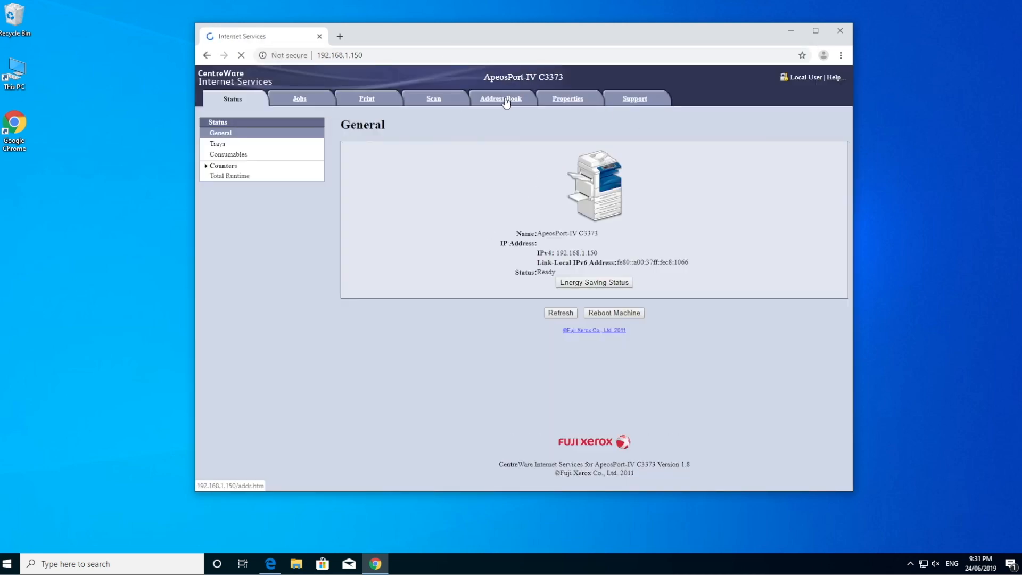
Step: Sign in as administrator to view the Address Book and decline saving the password
left_click(500, 99)
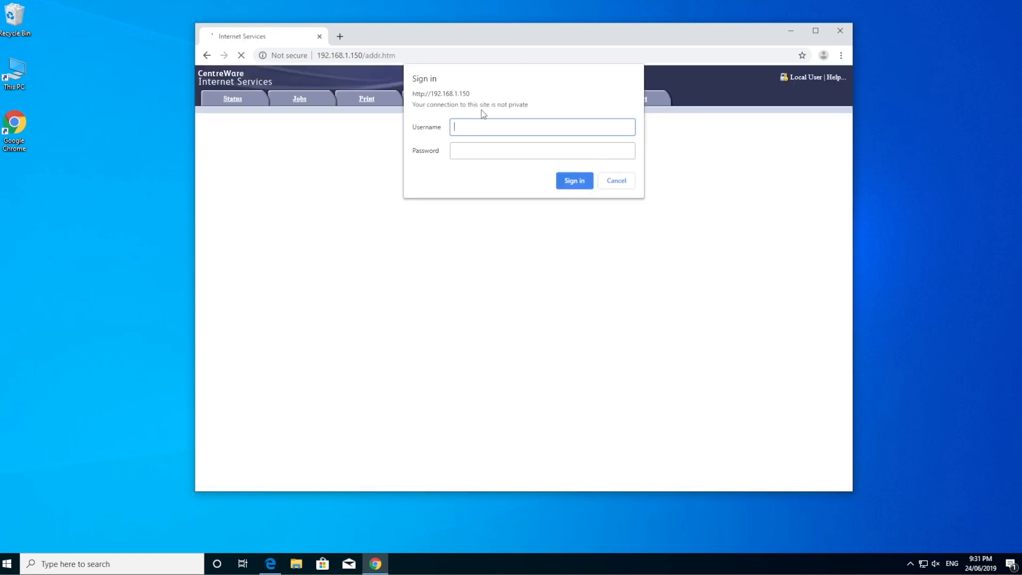
type("11")
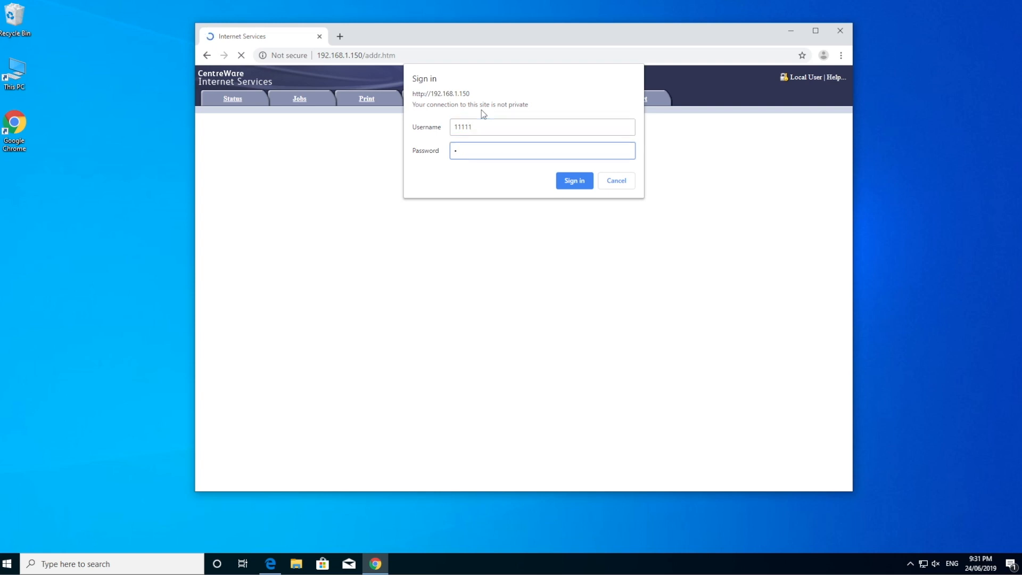
type("11111")
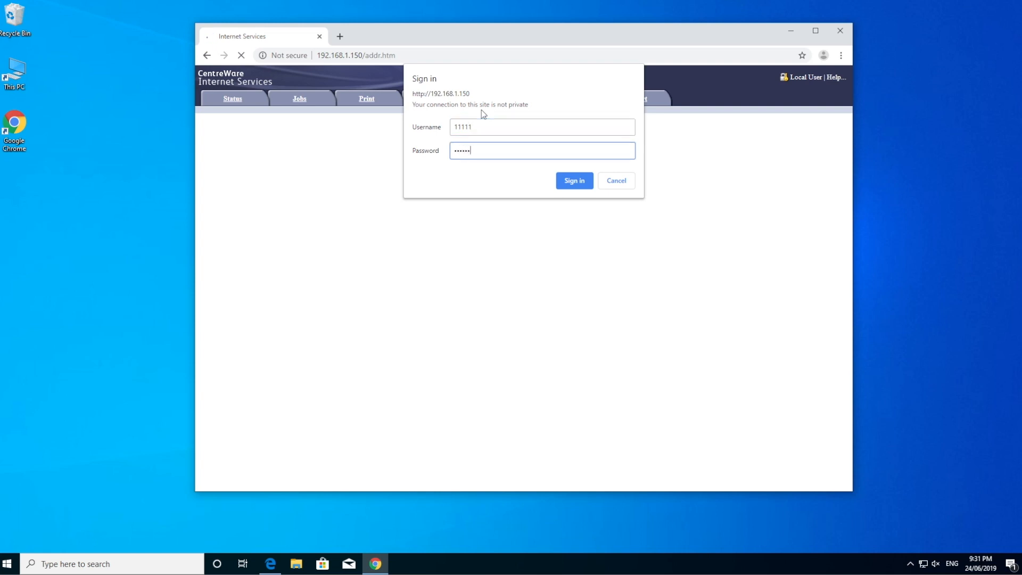
left_click(572, 181)
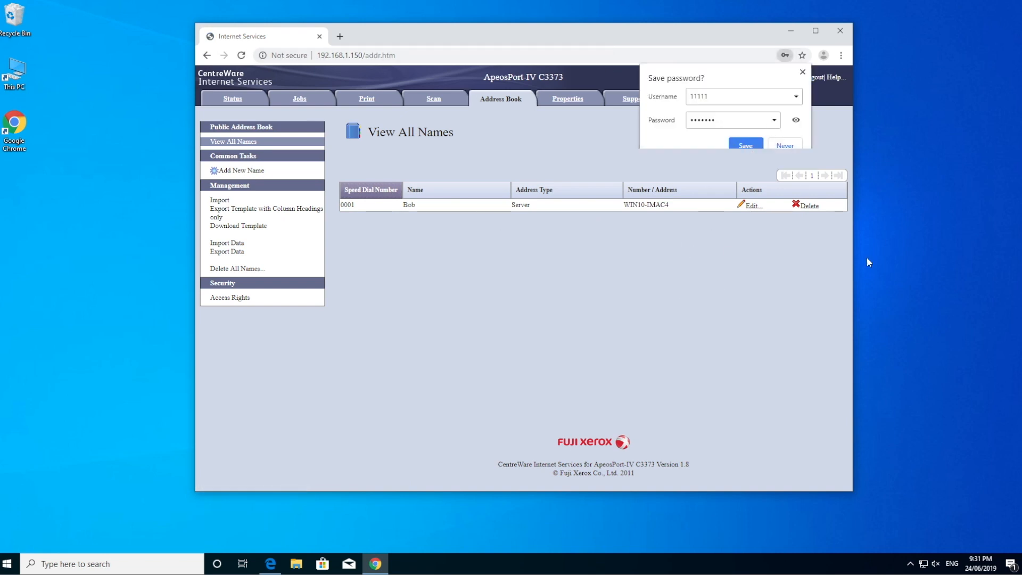
left_click(744, 146)
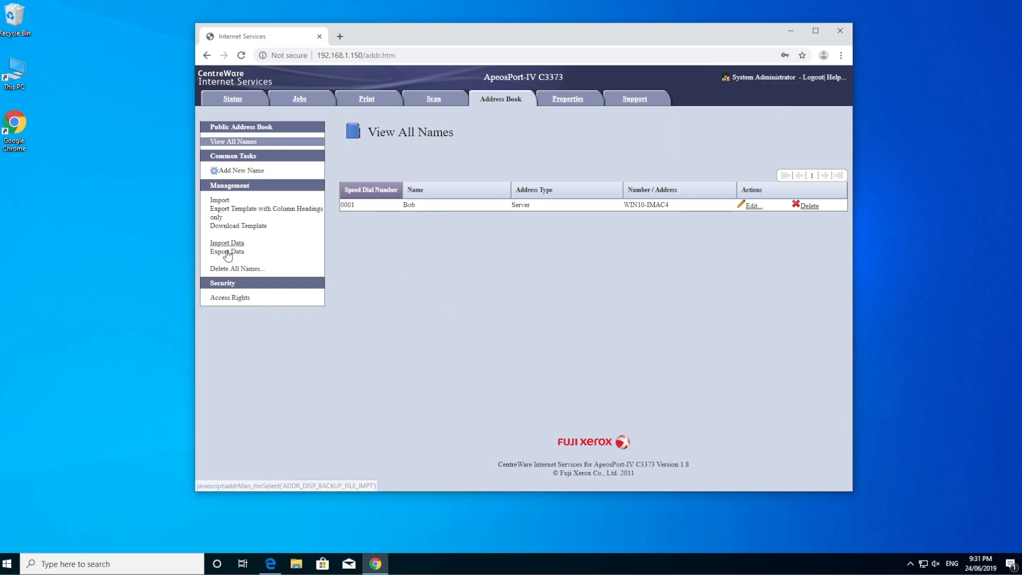
Step: Export the address book to dialist (4).csv and open the download in Excel
left_click(227, 251)
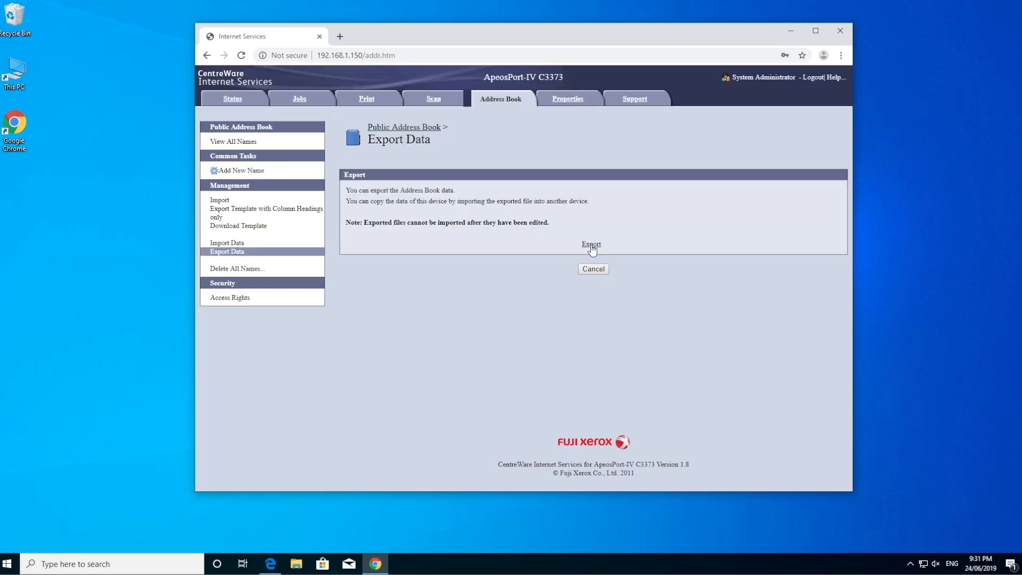
left_click(590, 244)
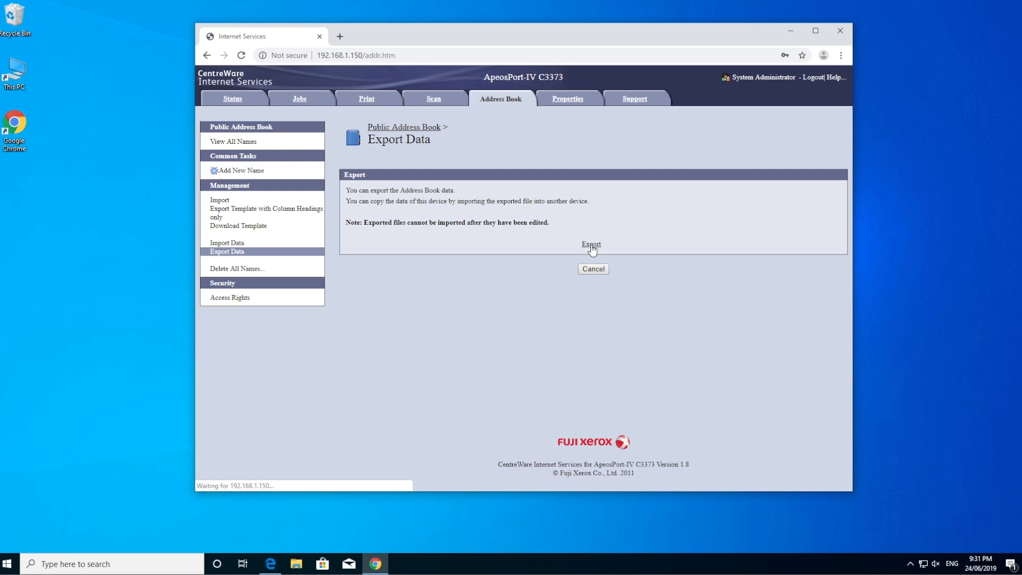
left_click(591, 243)
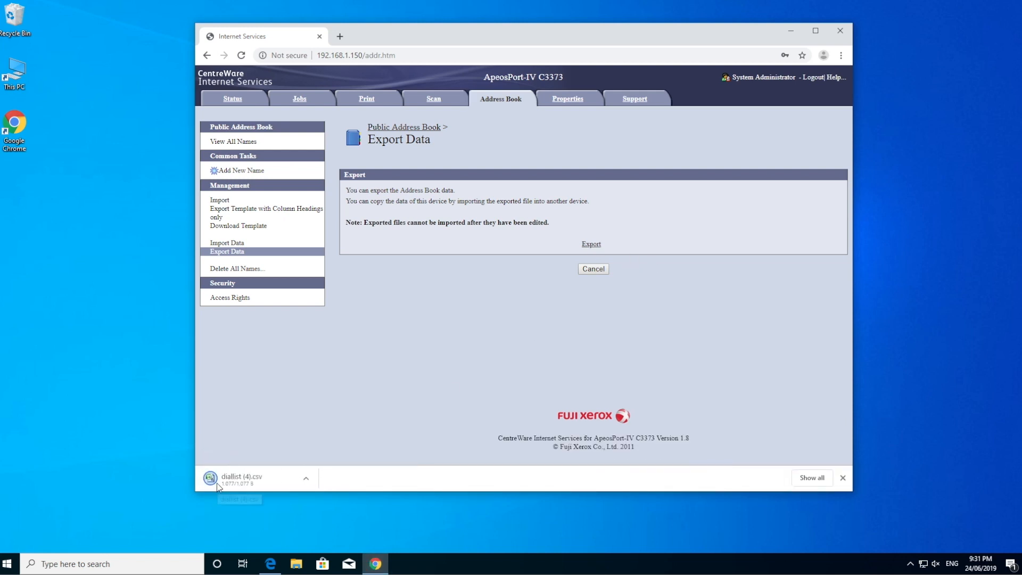
left_click(241, 476)
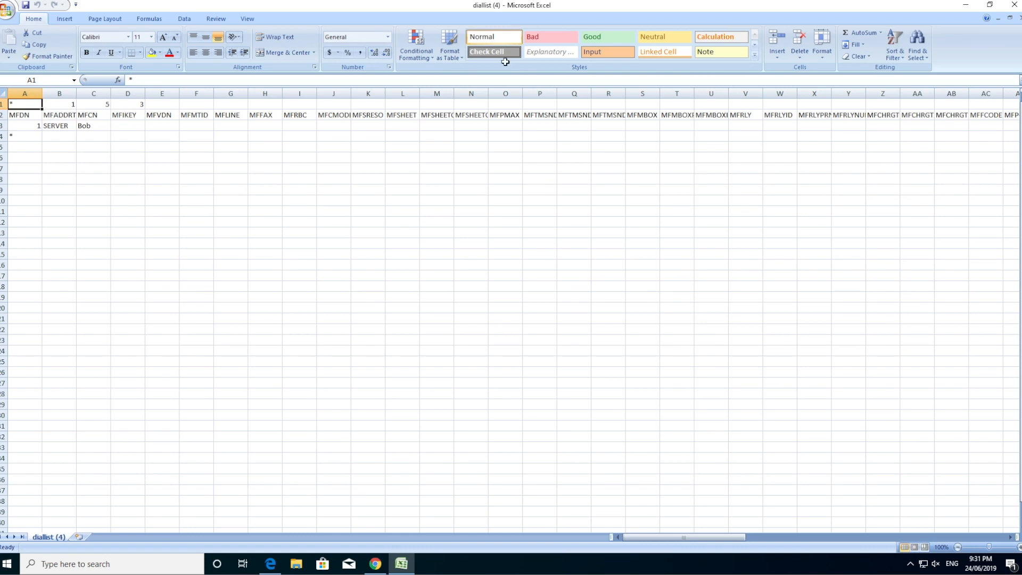
Step: Add SERVER rows numbered 2 and 3, named Jane and Mary
left_click(24, 136)
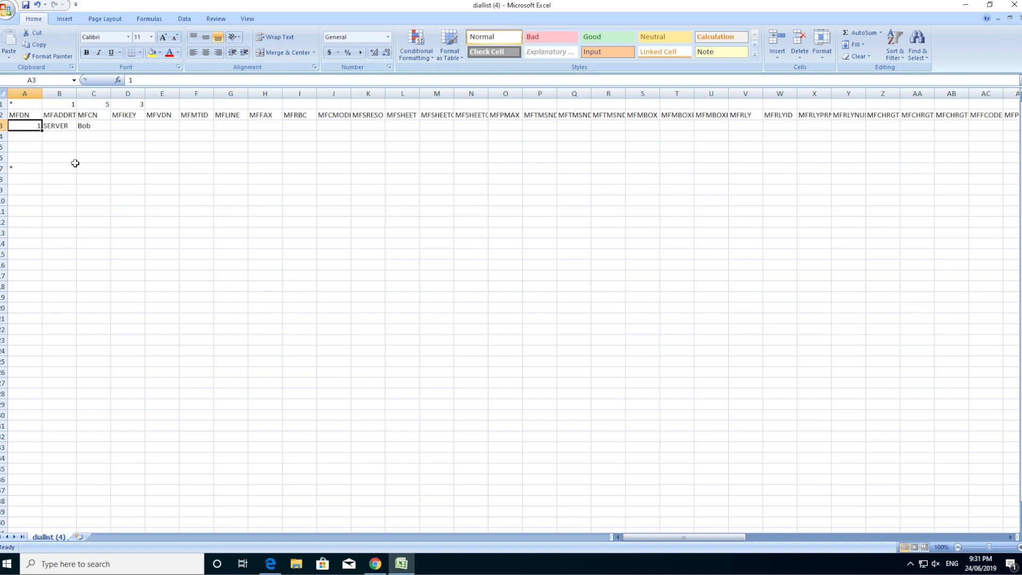
type("2")
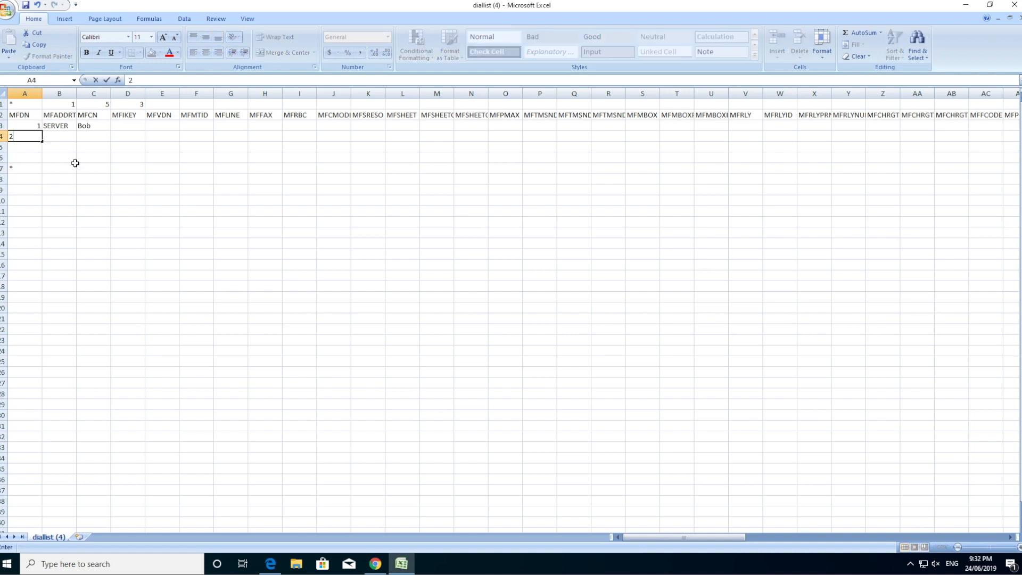
key("Enter")
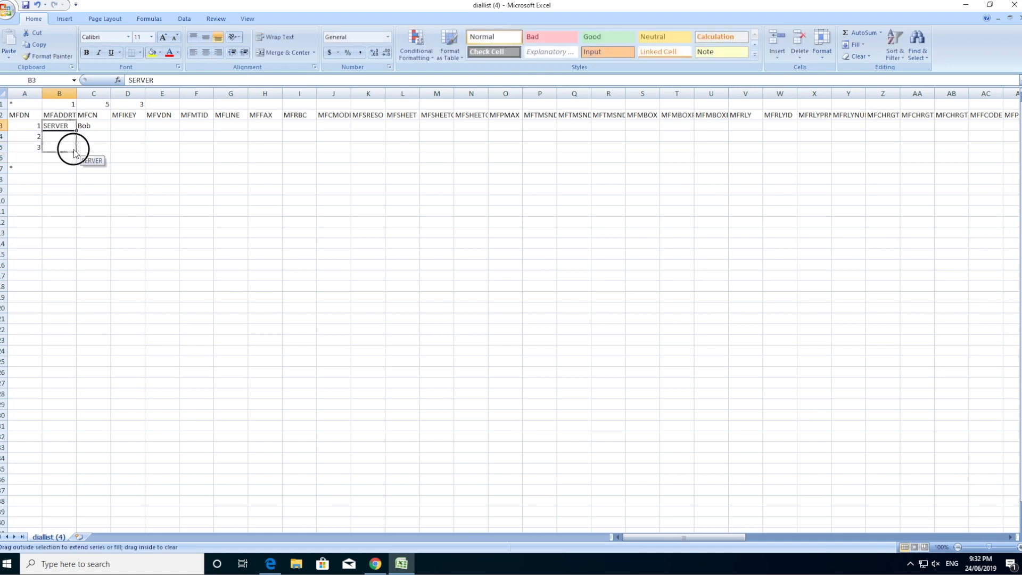
left_click_drag(73, 130, 73, 154)
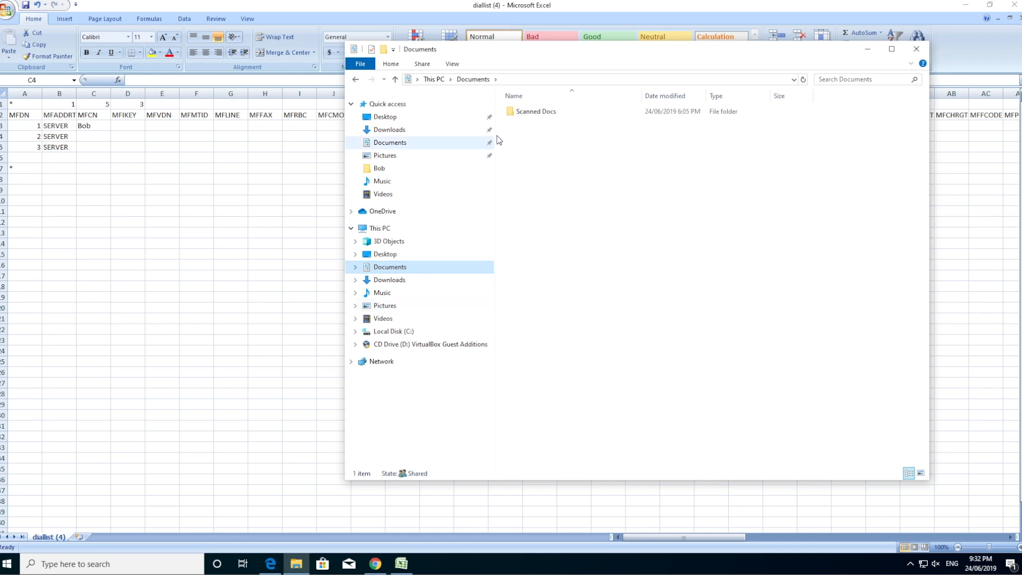
double_click(536, 110)
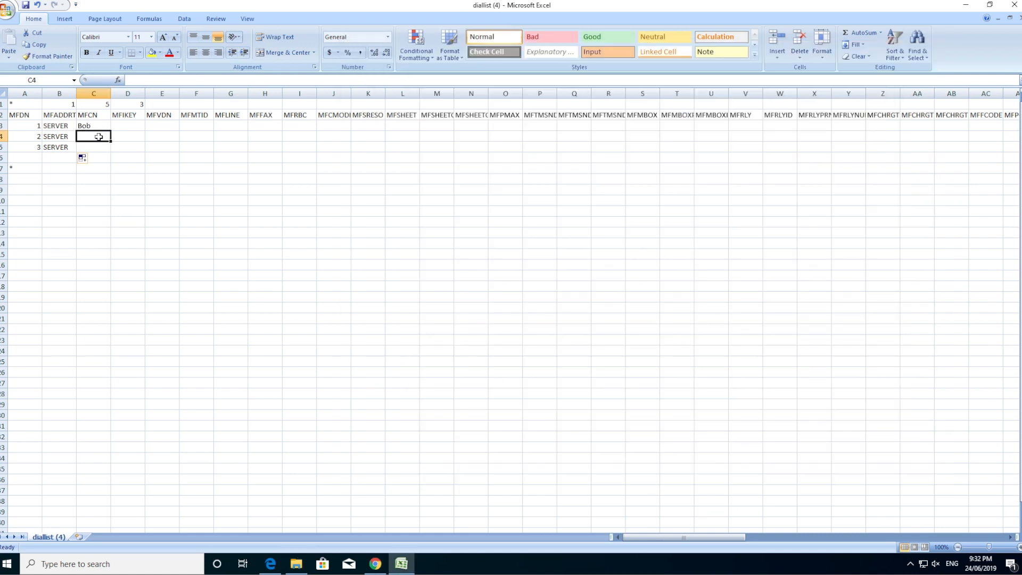
type("Jane")
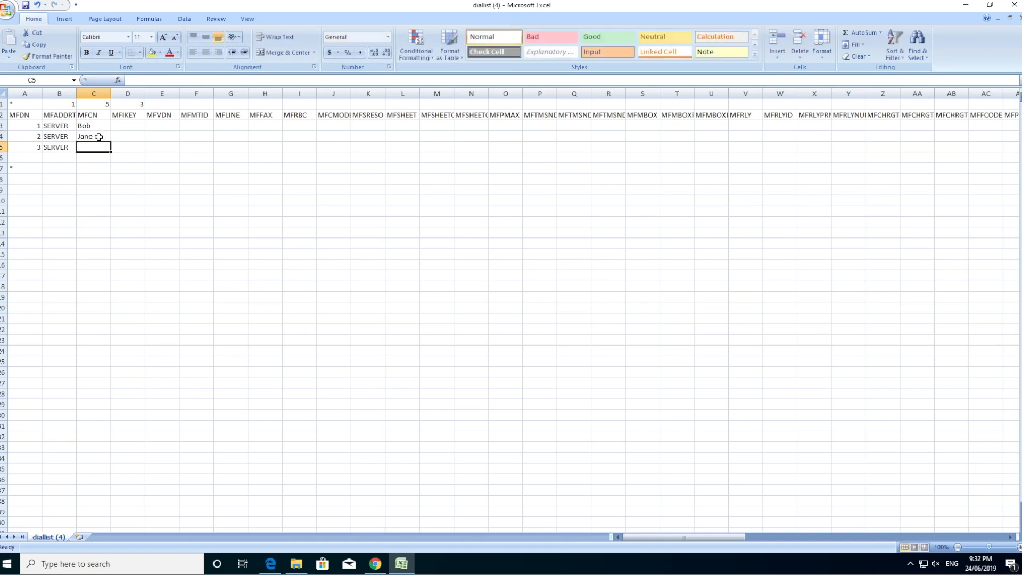
type("Mary")
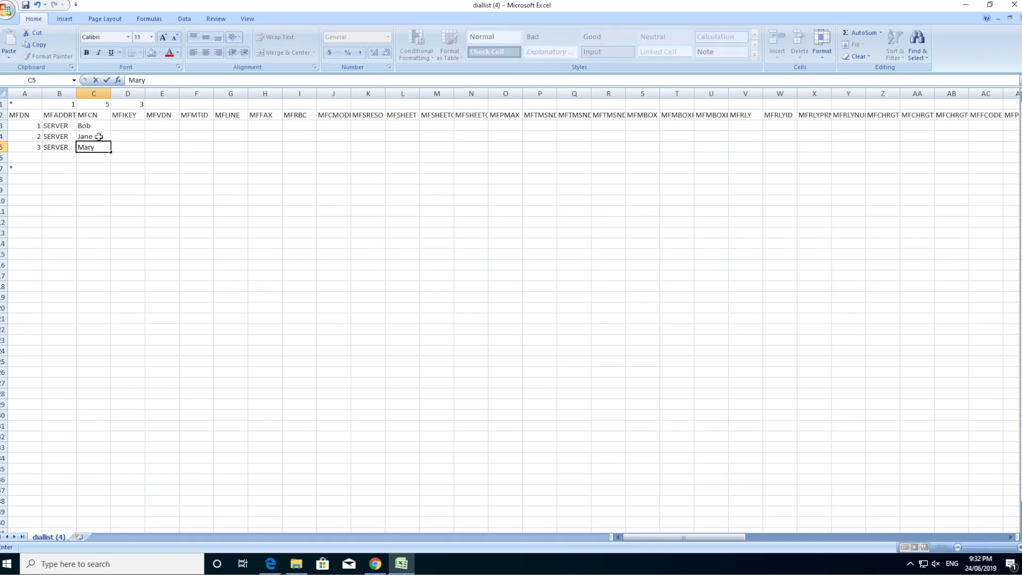
left_click(26, 168)
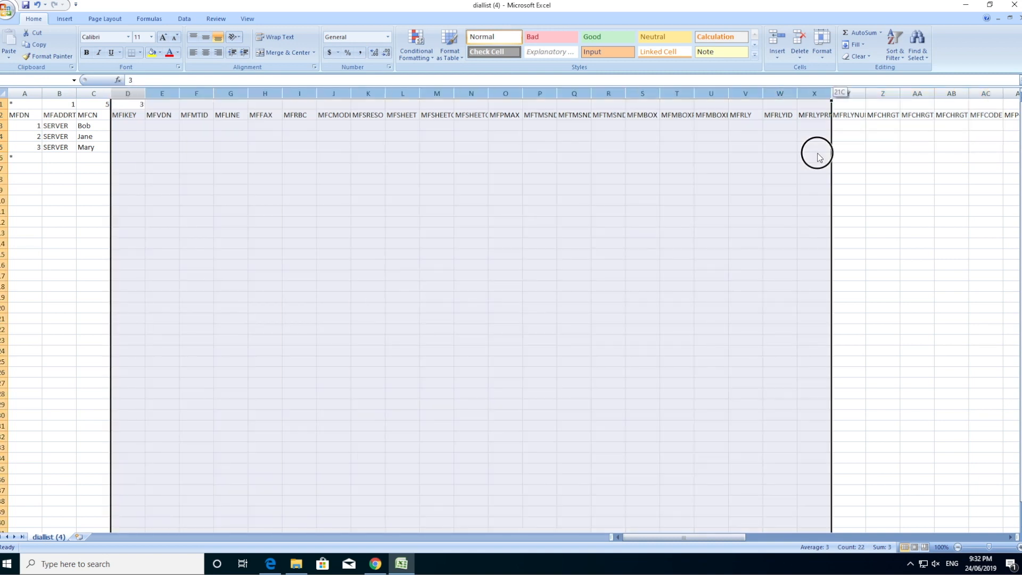
Step: Hide columns D through AY and widen the columns holding Bob's SMB settings
scroll("right", 3)
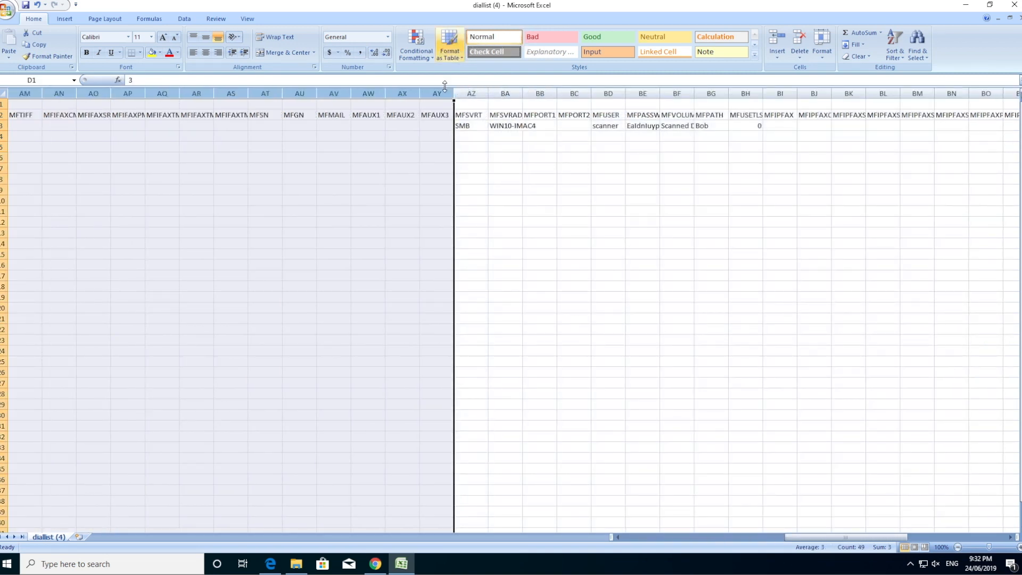
right_click(471, 93)
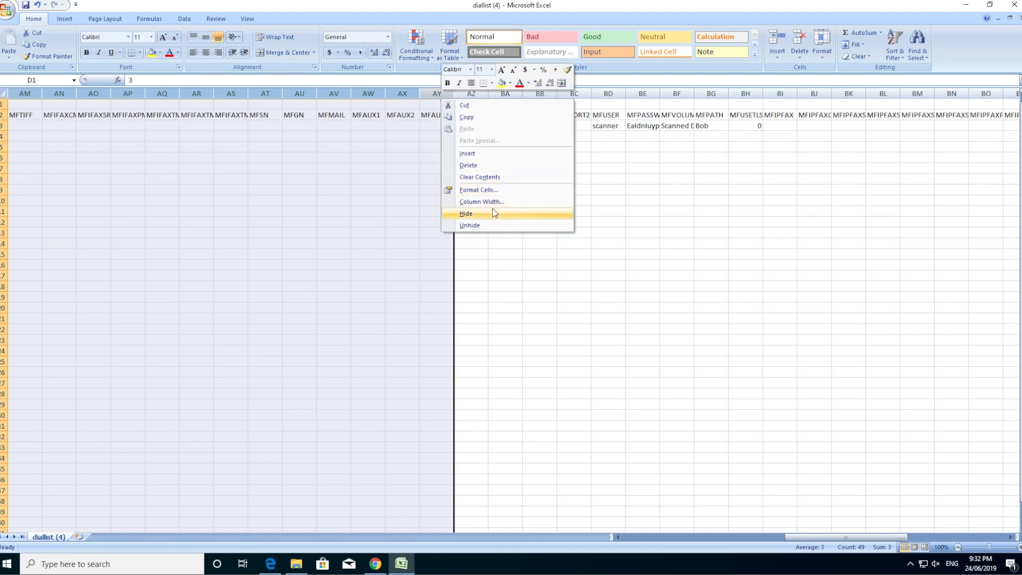
left_click(465, 212)
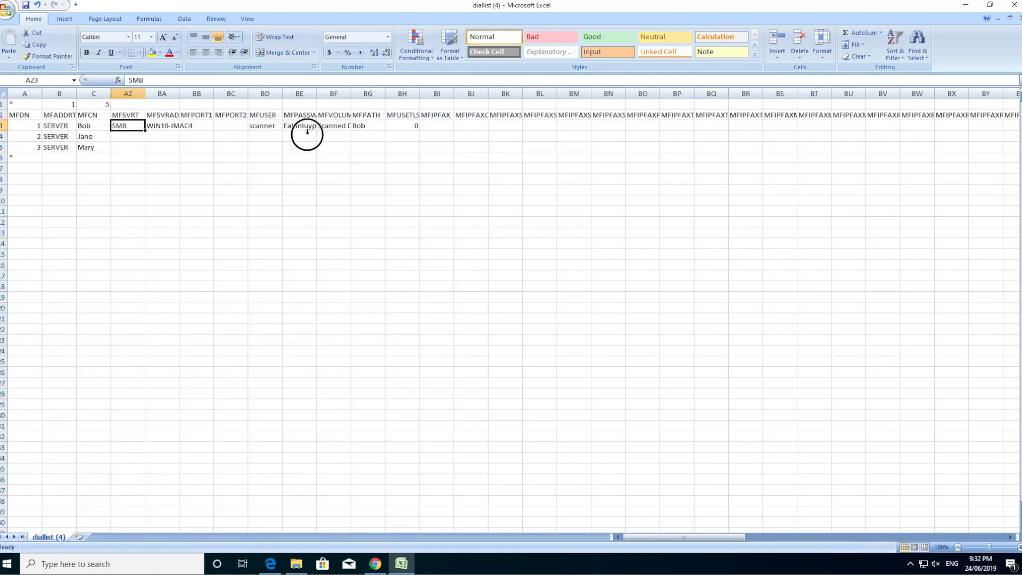
left_click_drag(128, 125, 333, 136)
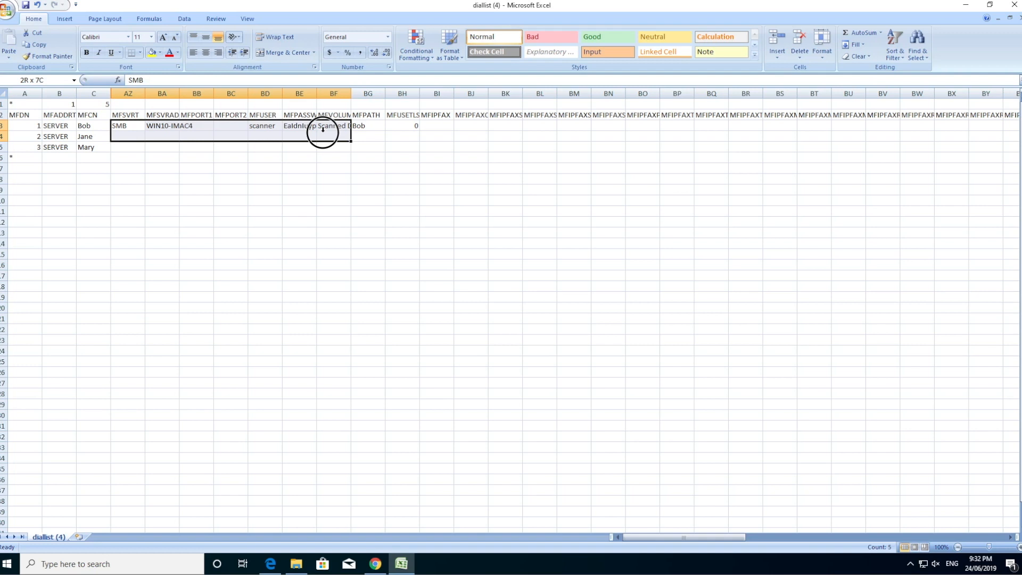
left_click(315, 93)
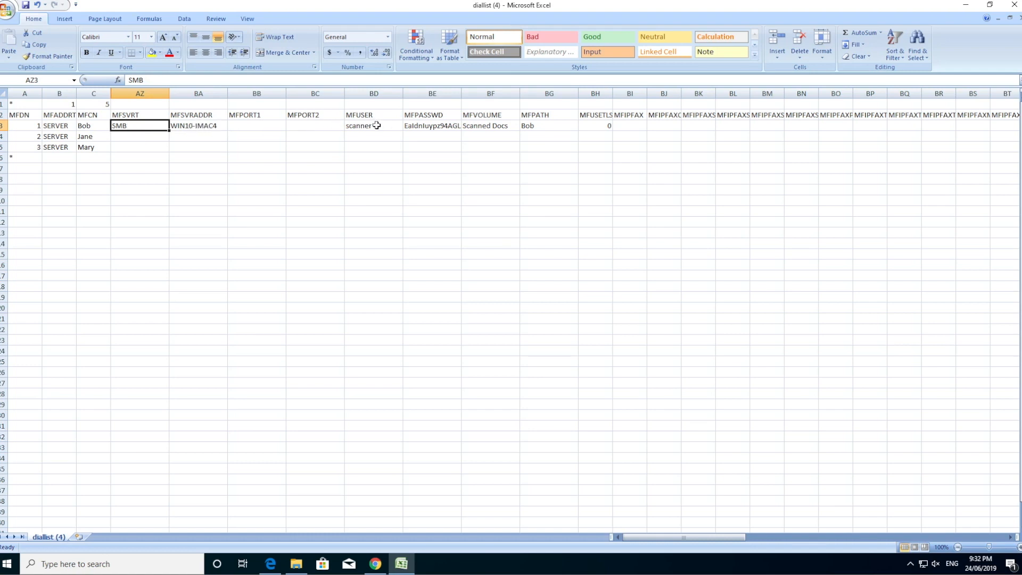
mouse_move(379, 125)
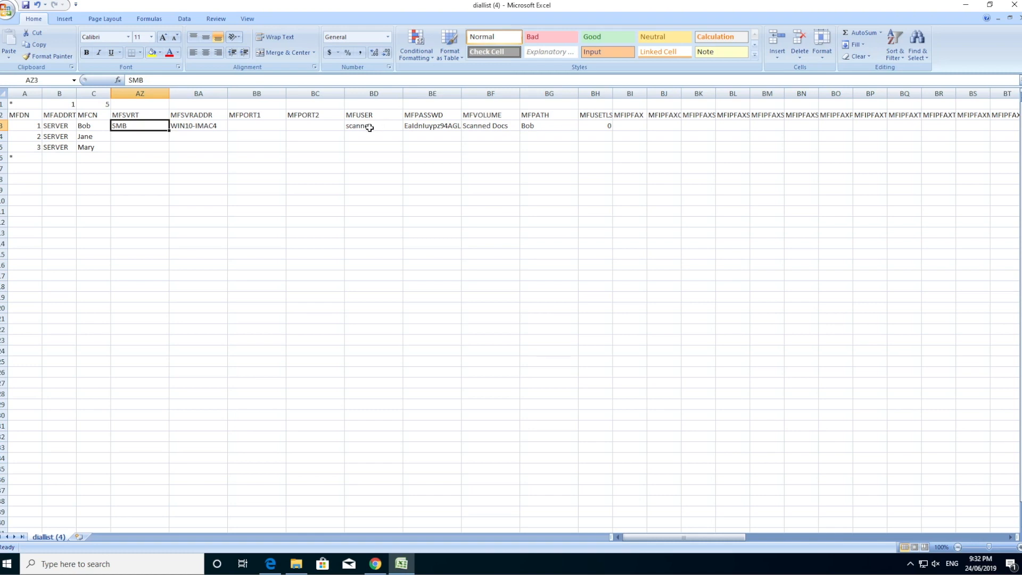
Step: Review Bob's stored password, Scanned Docs share name and folder path values
left_click(431, 125)
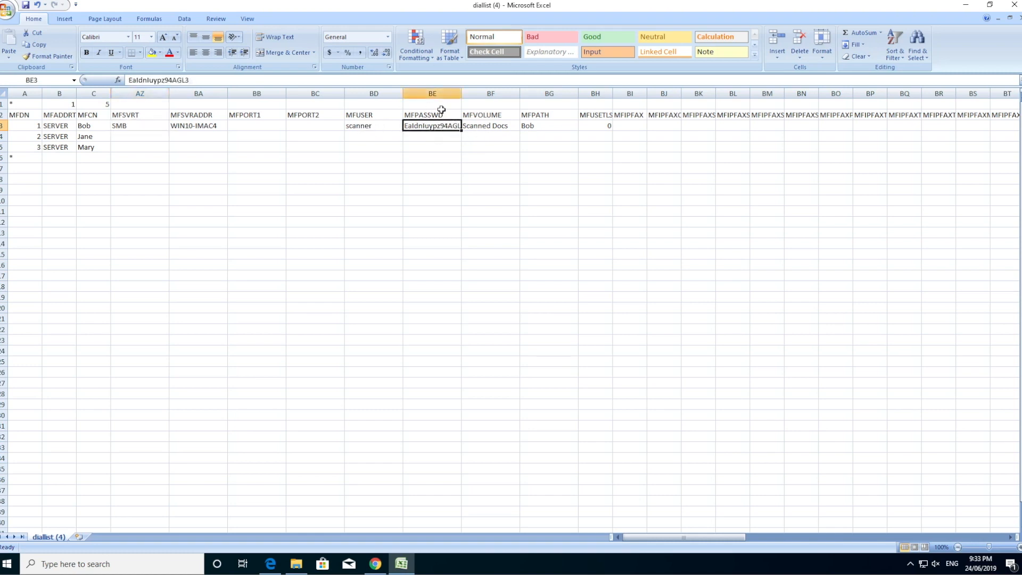
left_click(490, 125)
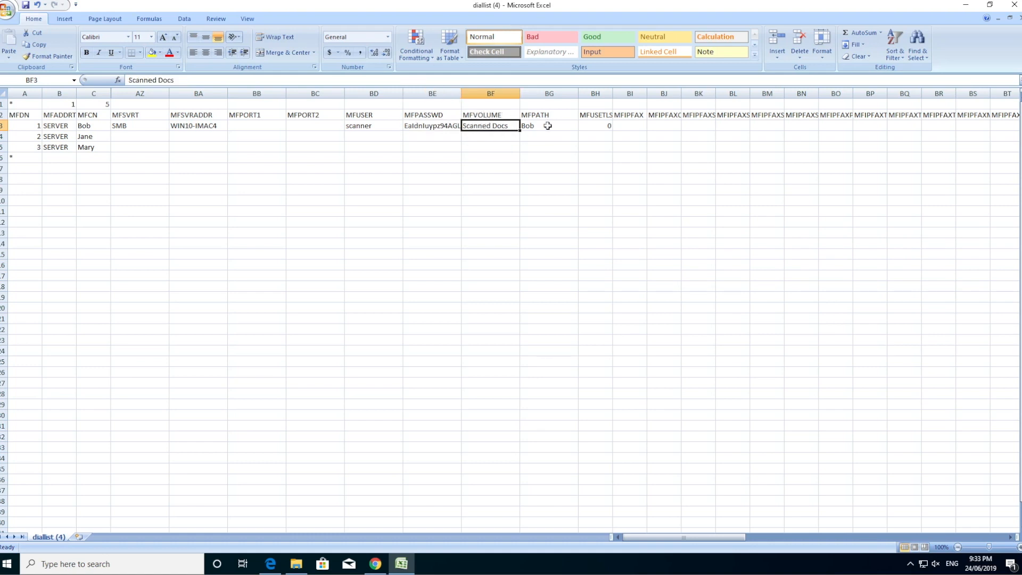
left_click(546, 125)
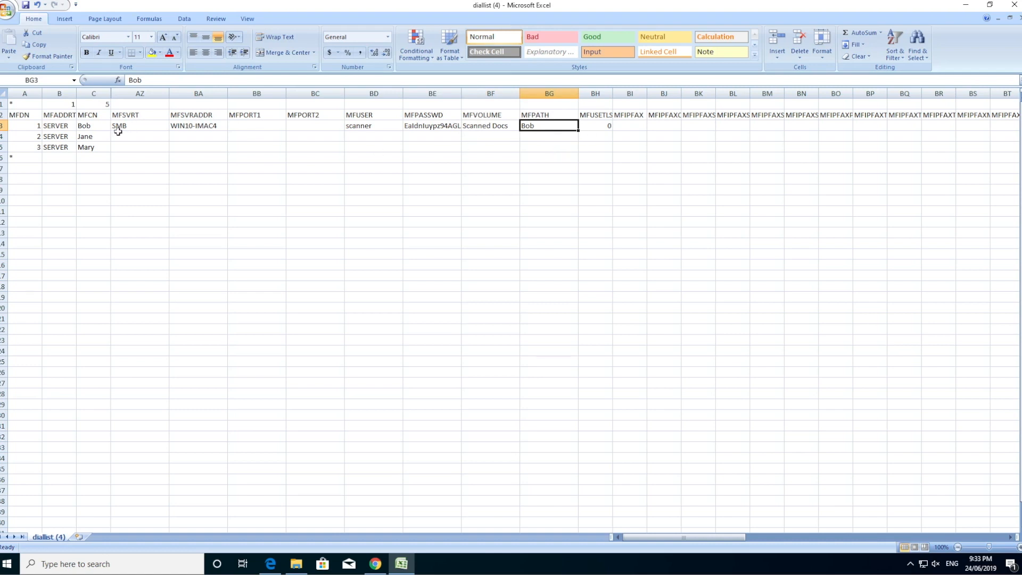
Step: Fill Bob's SMB settings down to Jane's and Mary's rows and enter Jane's folder name
left_click_drag(118, 125, 526, 130)
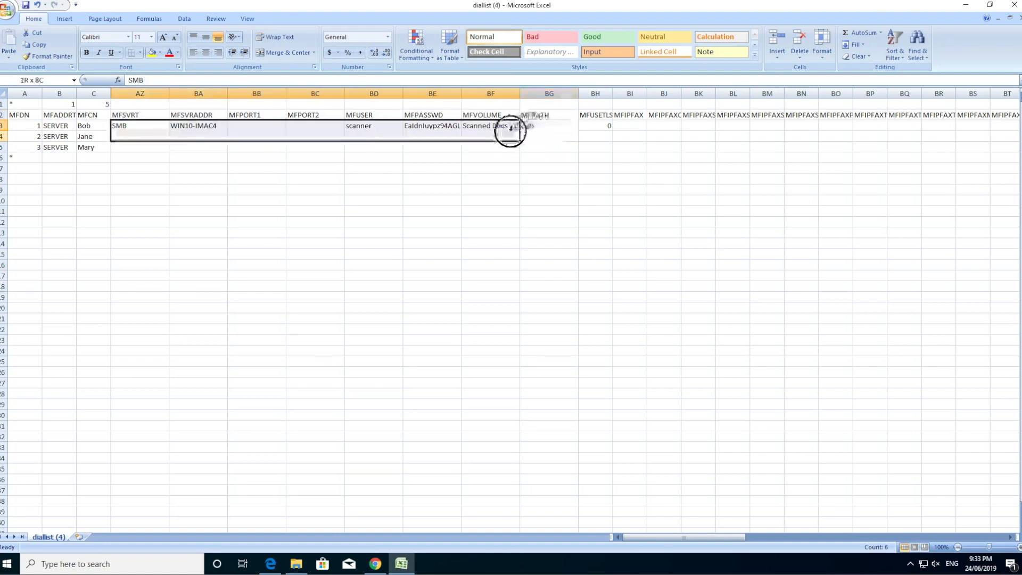
left_click(490, 125)
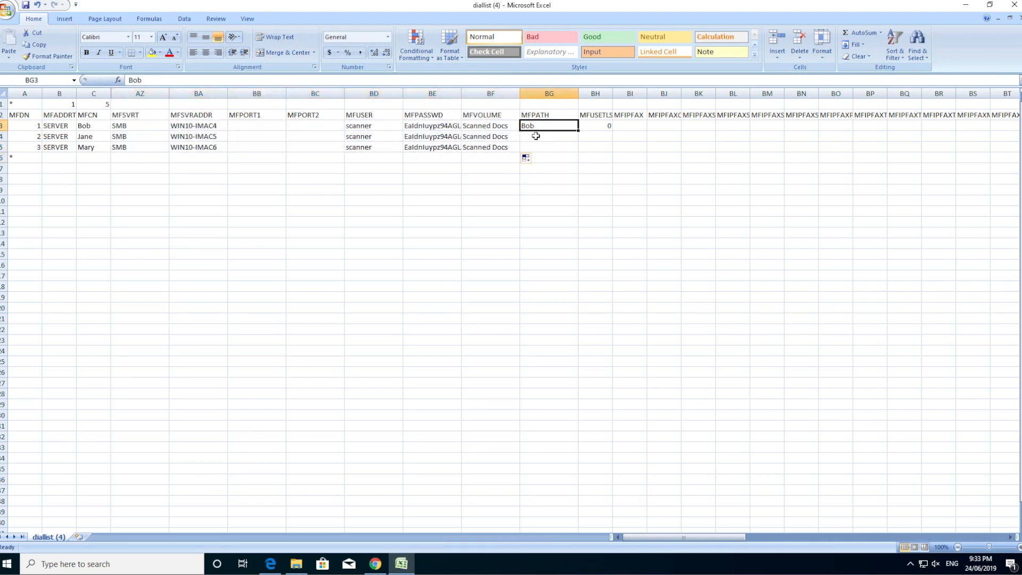
type("Jane")
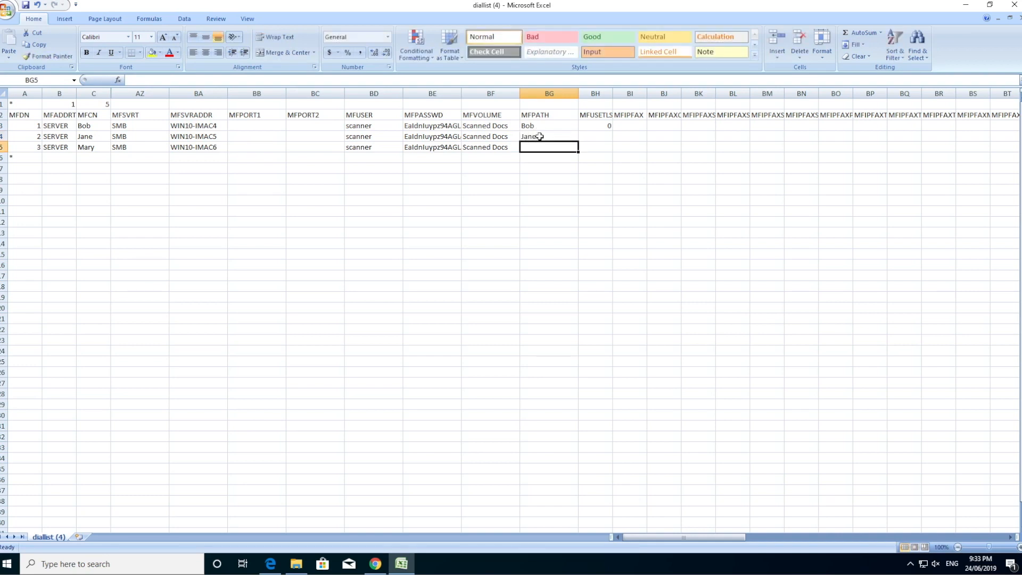
Step: Enter Mary as her folder name and save dialist (4) in CSV format
type("Mary")
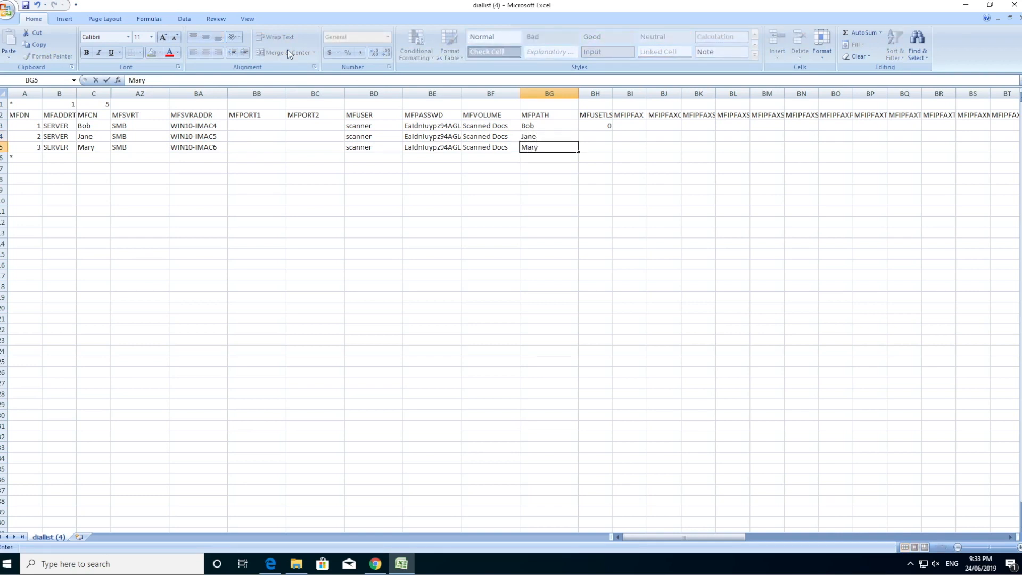
key("ctrl+s")
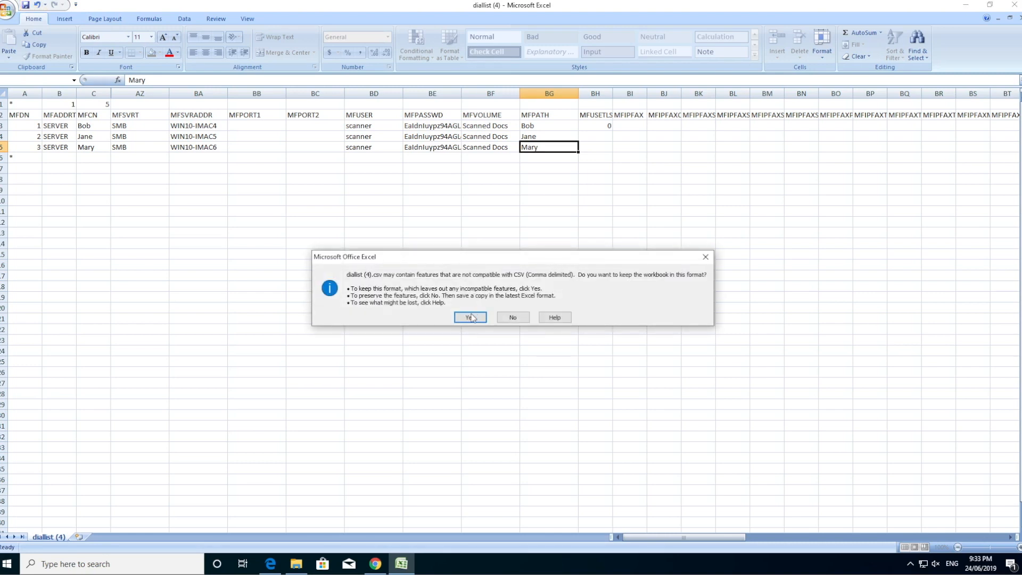
left_click(469, 317)
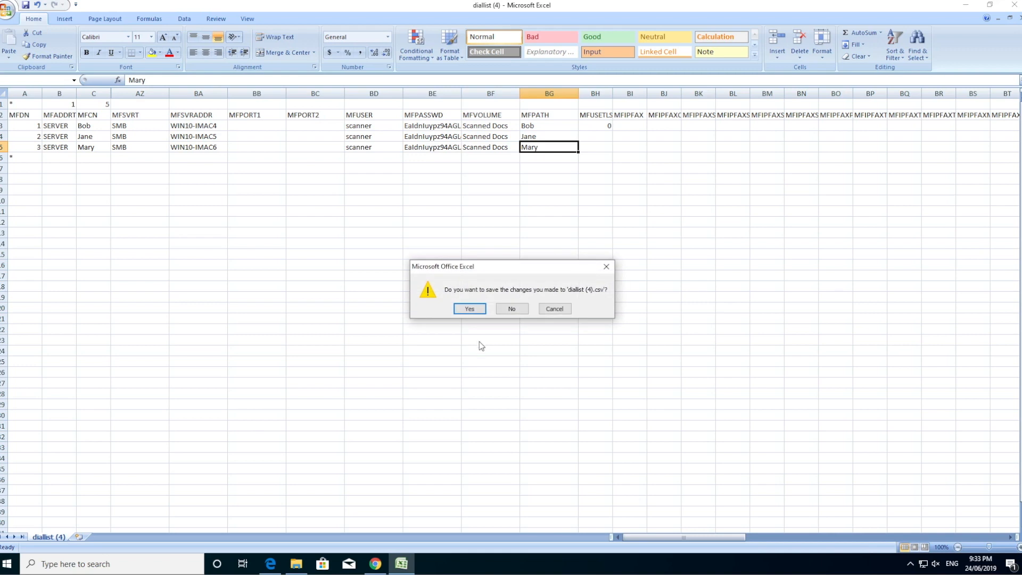
Step: Close Excel, saving changes and keeping the CSV format
left_click(468, 308)
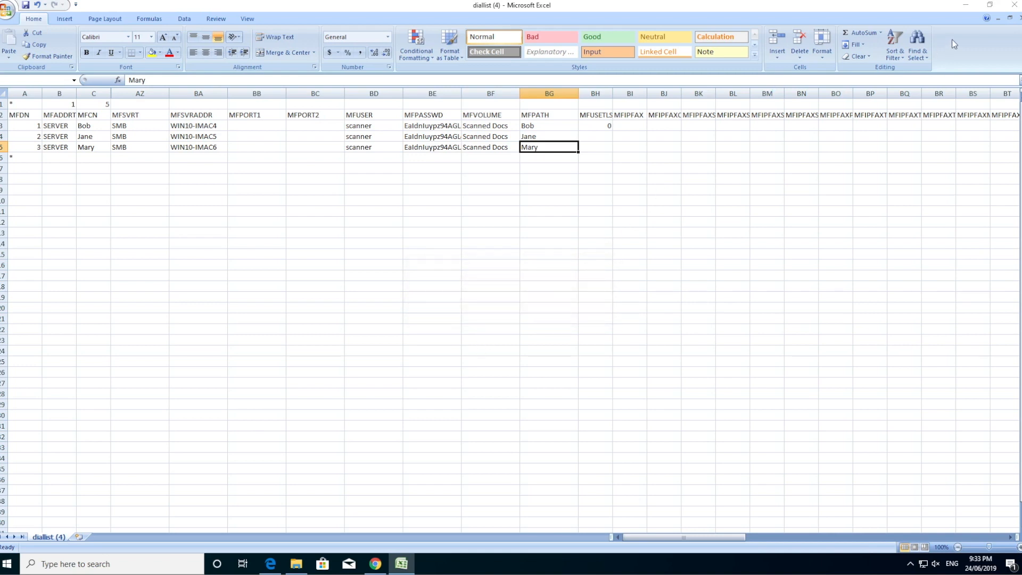
left_click(419, 267)
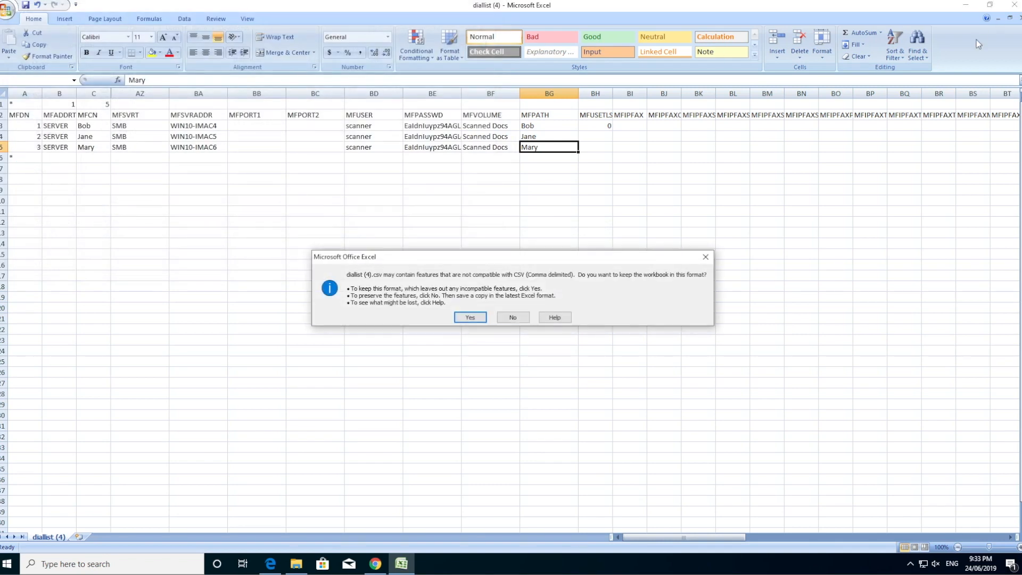
left_click(469, 318)
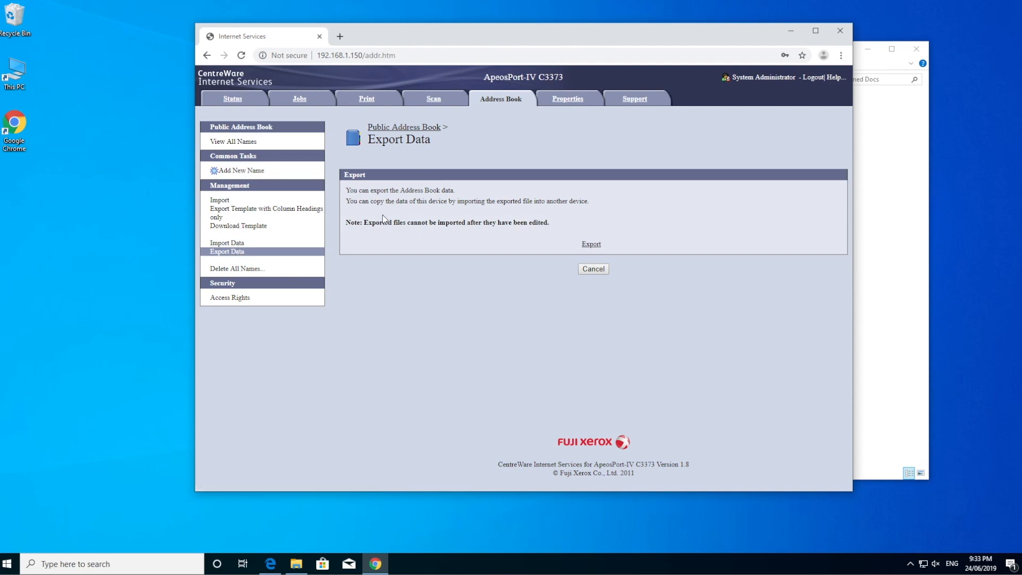
mouse_move(477, 230)
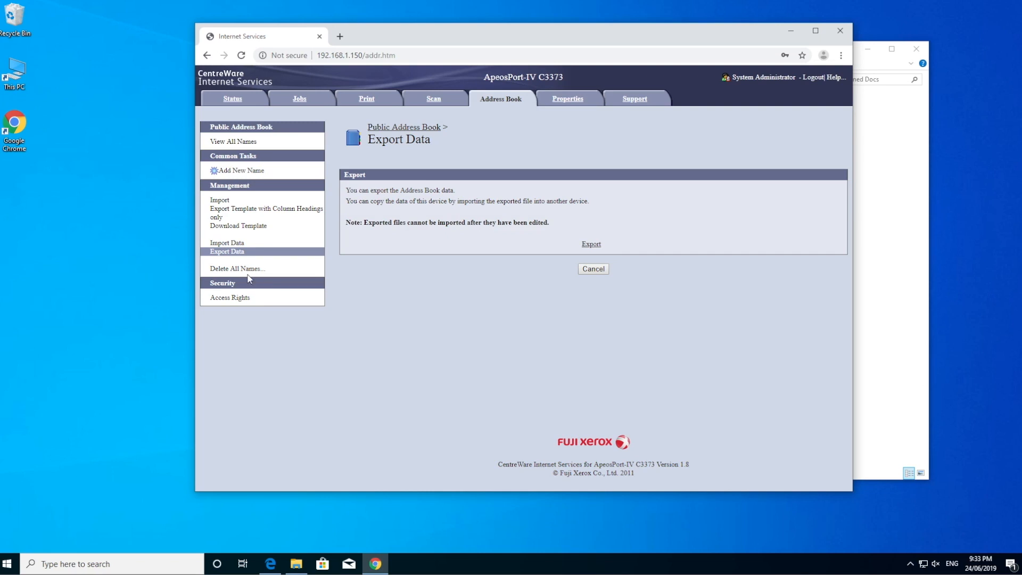
mouse_move(319, 340)
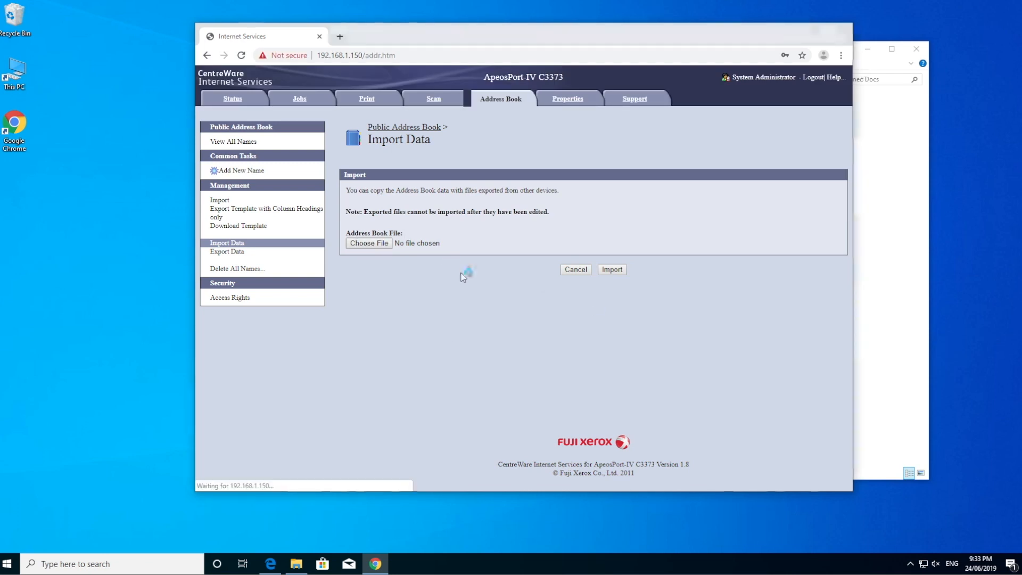
Step: Upload dialist (4).csv from Downloads and confirm overwriting the device address book
left_click(368, 242)
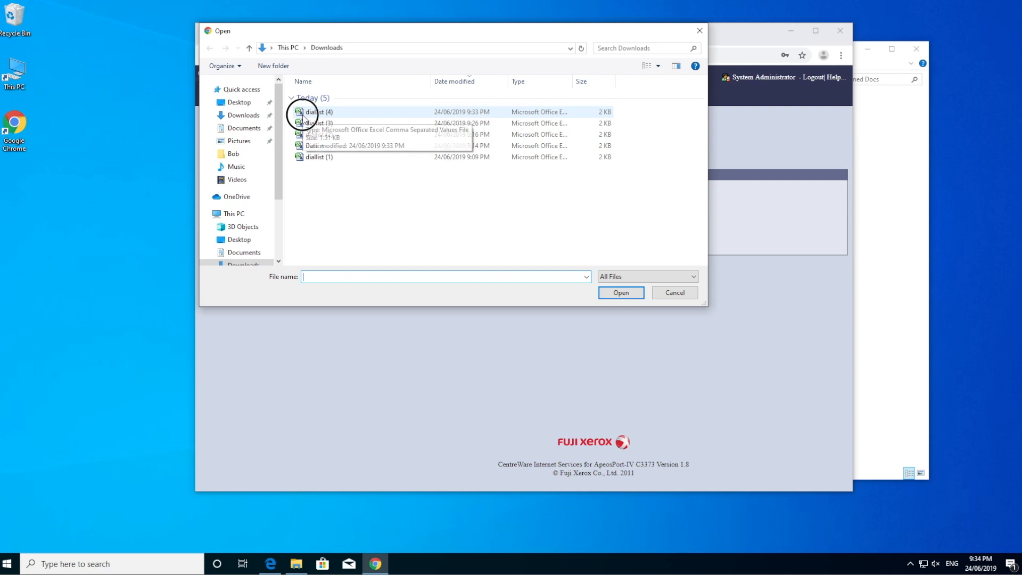
left_click(619, 292)
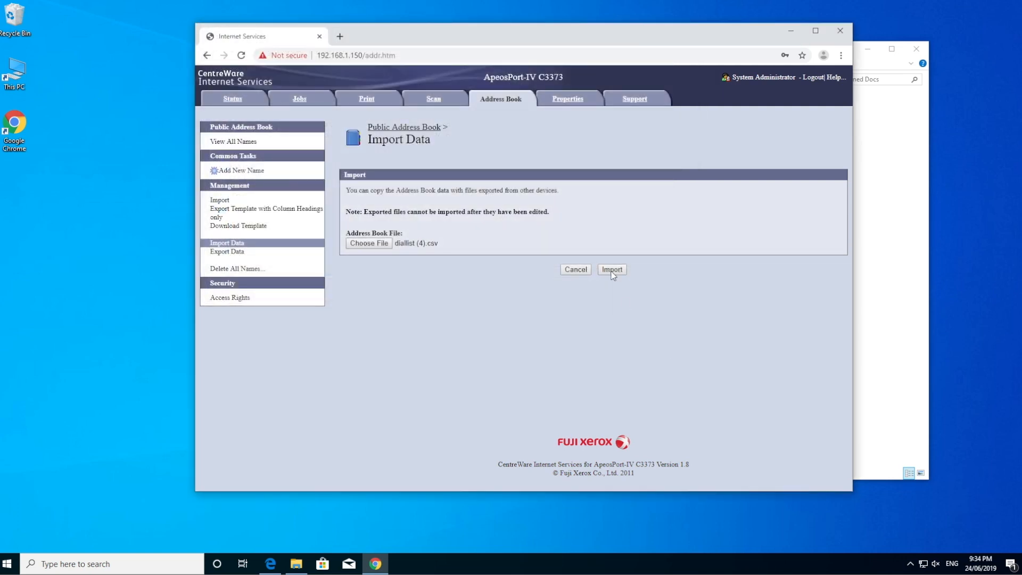
left_click(611, 269)
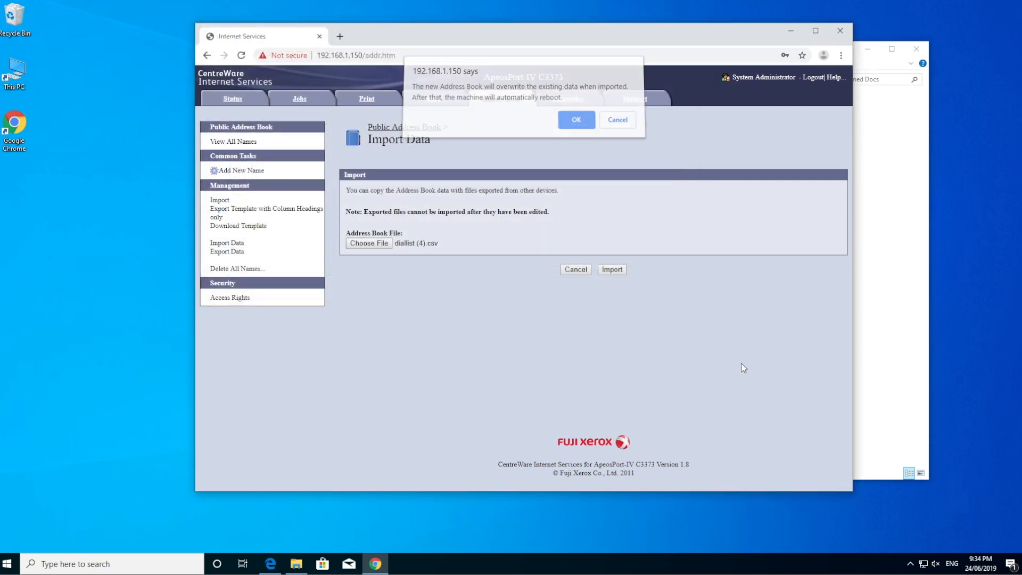
left_click(575, 120)
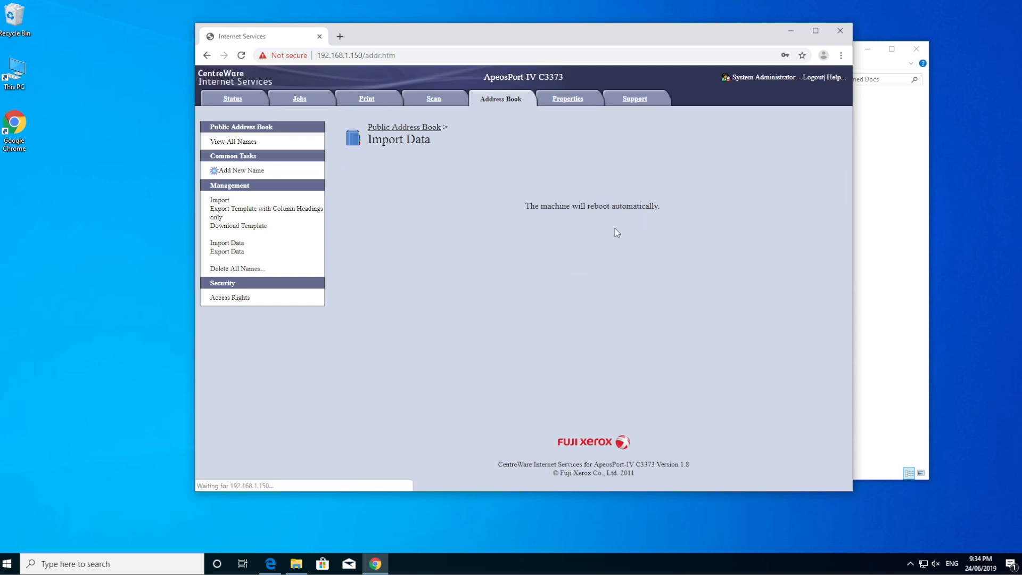
mouse_move(602, 242)
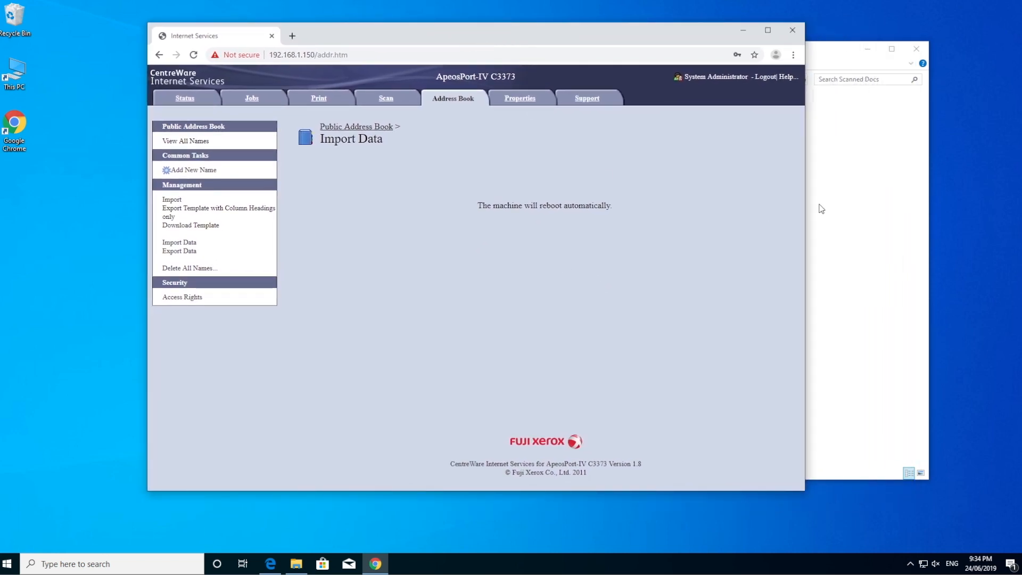
mouse_move(644, 257)
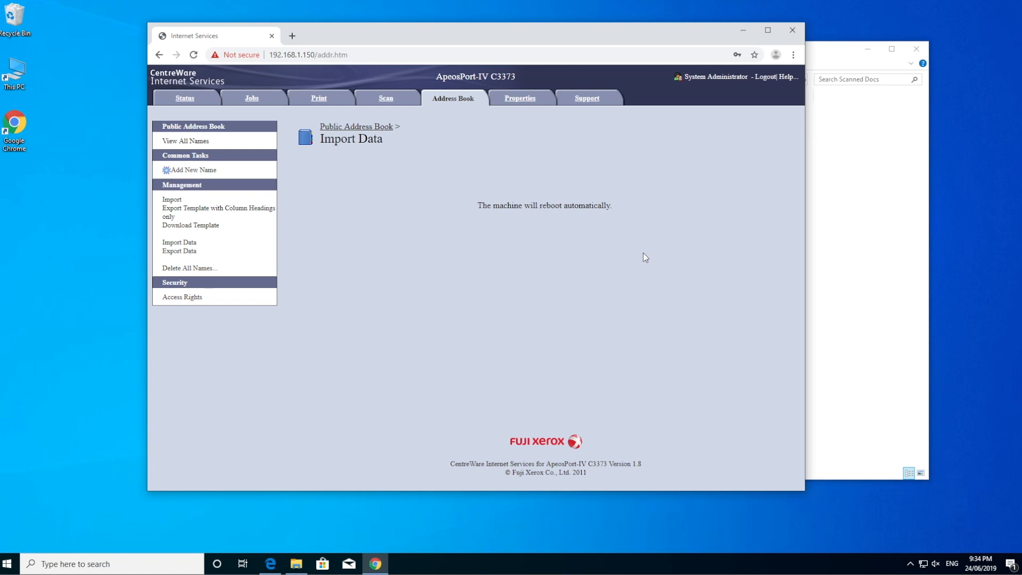
mouse_move(485, 366)
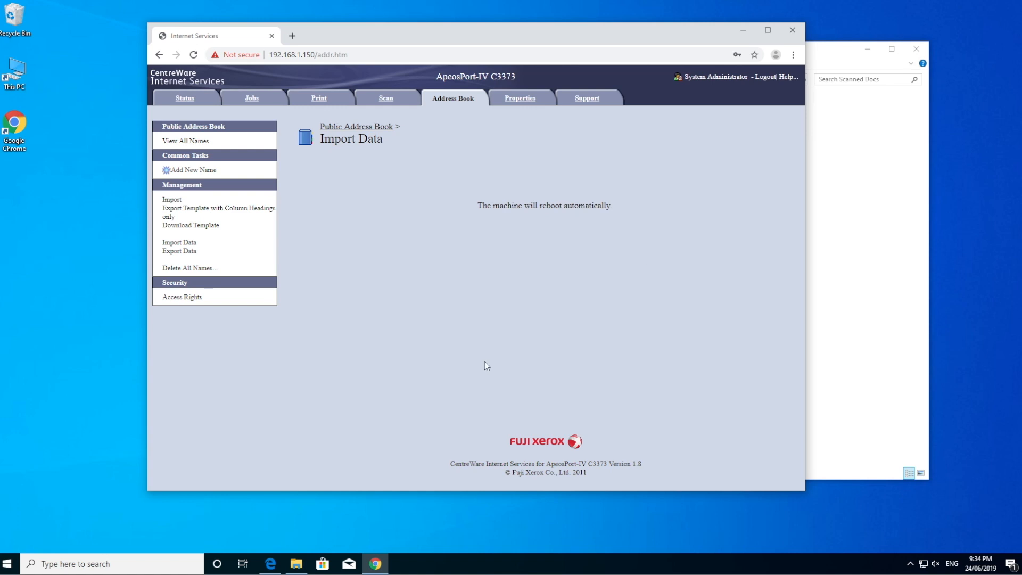